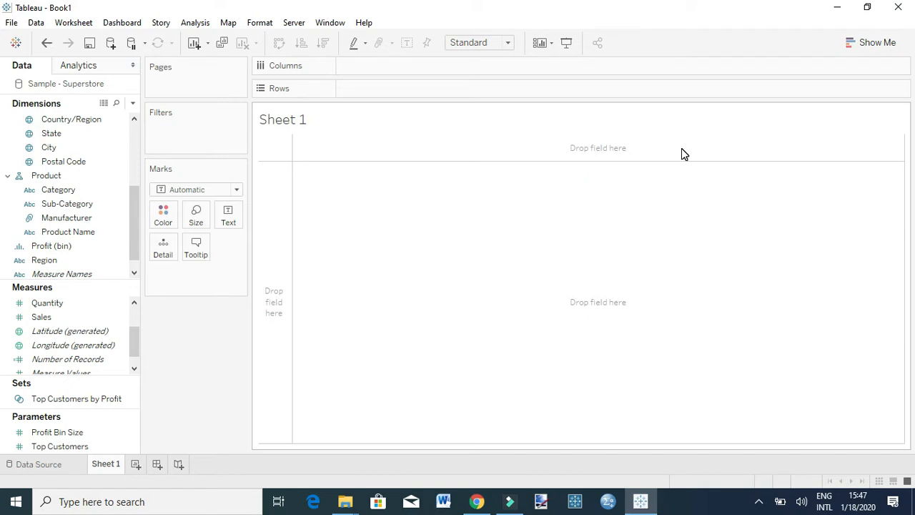
{"action": "mouse_move", "coordinate": [723, 141]}
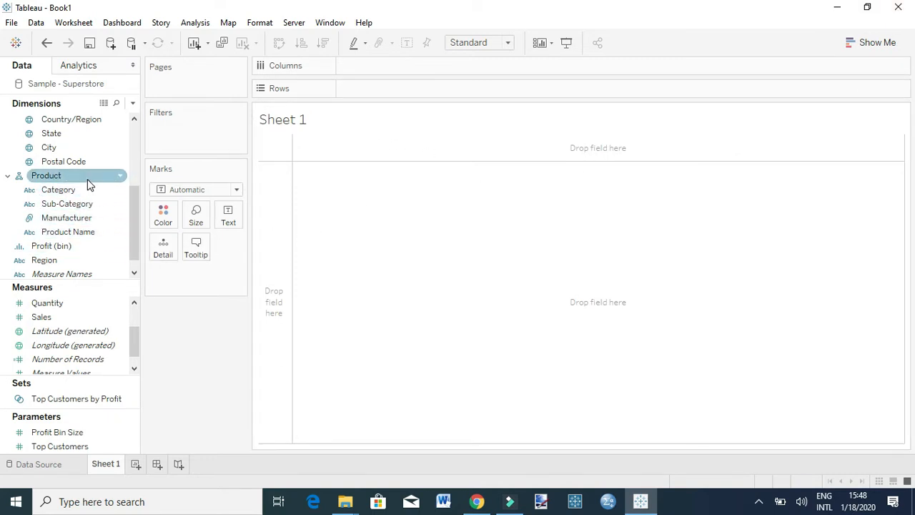
- Create a calculated field 'Rank of sales' containing RANK_UNIQUE(SUM([Sales]))
{"action": "right_click", "coordinate": [49, 147]}
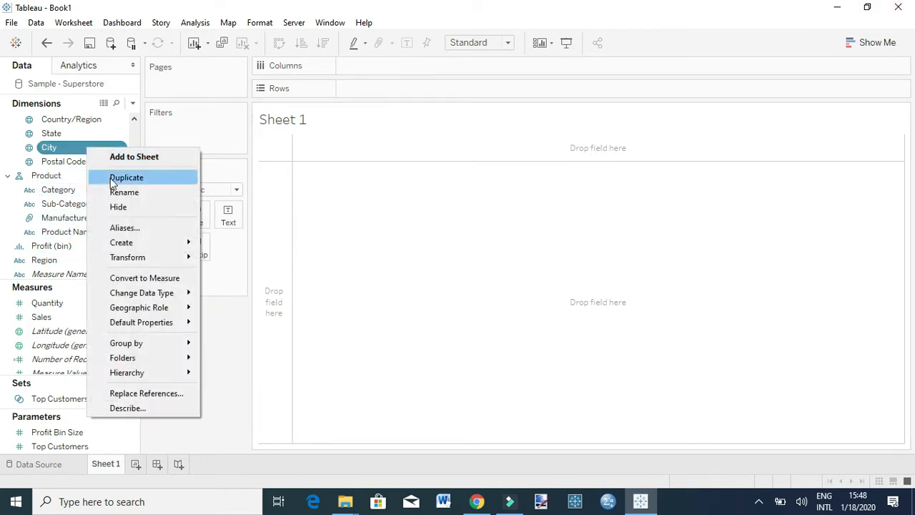
{"action": "mouse_move", "coordinate": [120, 242]}
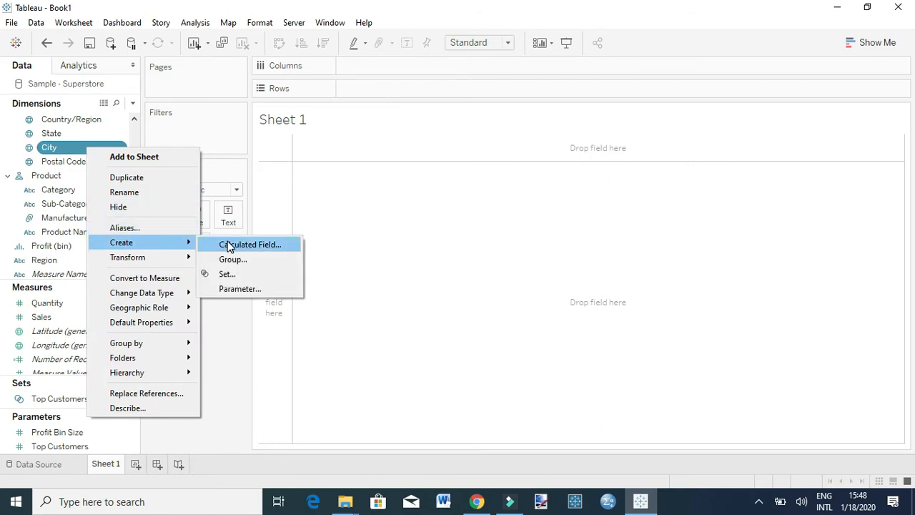
{"action": "left_click", "coordinate": [251, 244]}
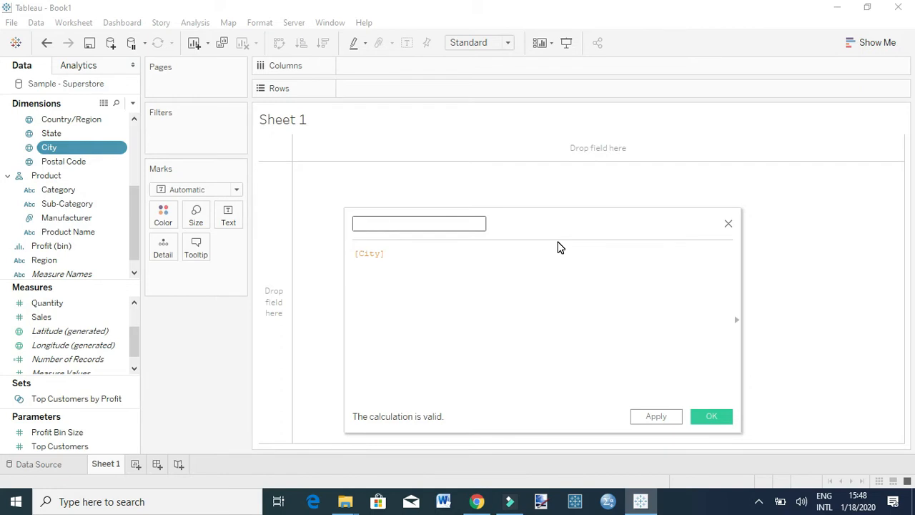
{"action": "type", "text": "Rank of"}
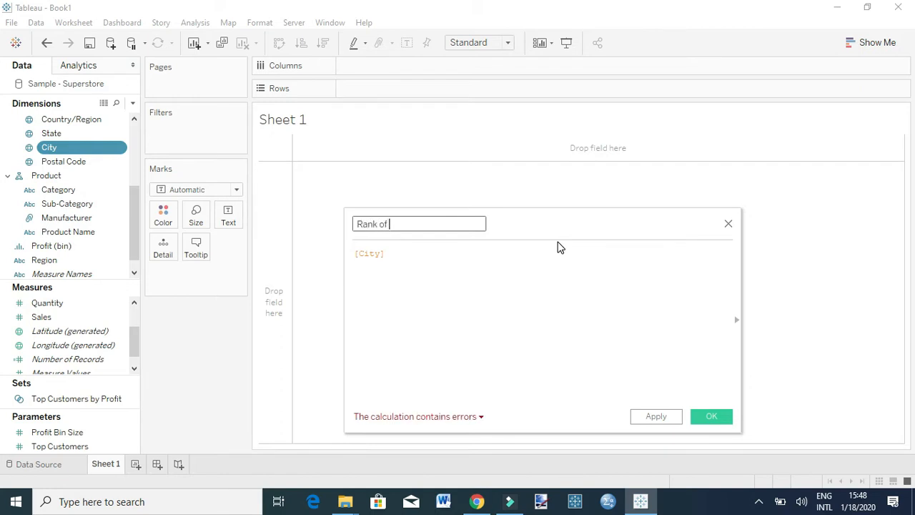
{"action": "type", "text": "sales"}
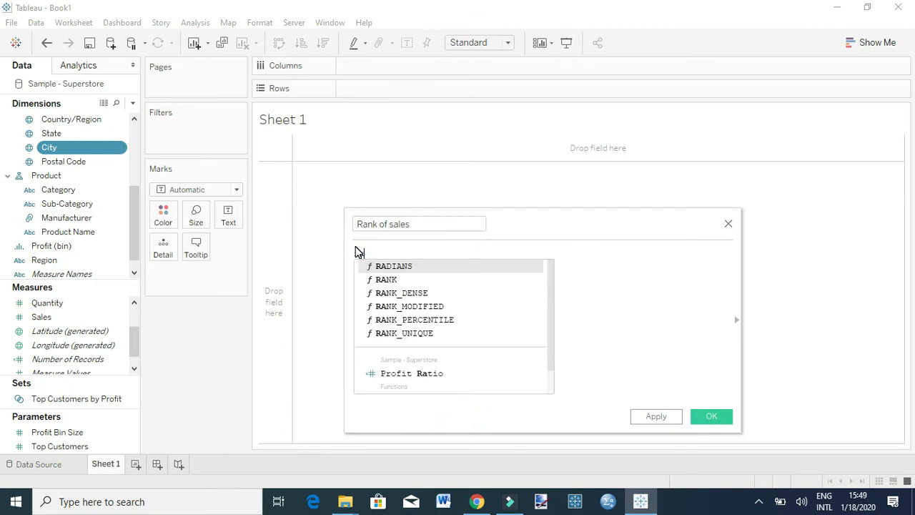
{"action": "type", "text": "rank"}
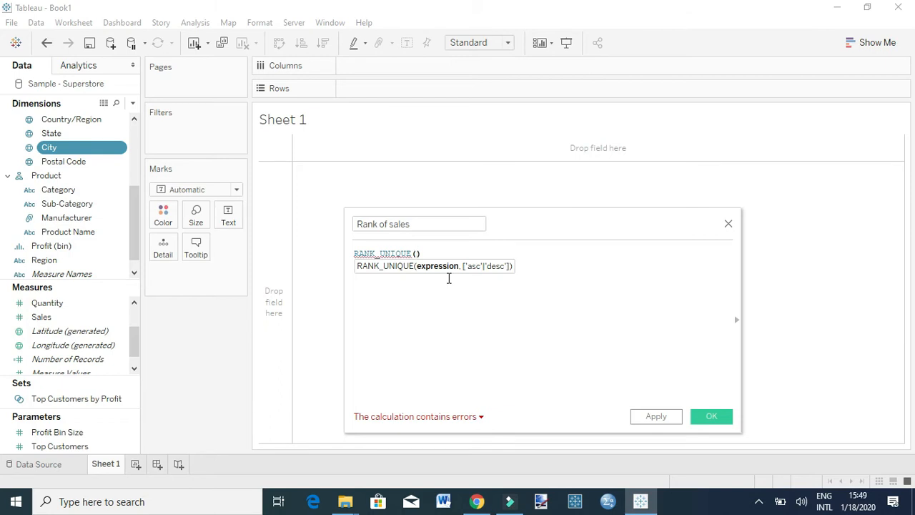
{"action": "left_click", "coordinate": [417, 253]}
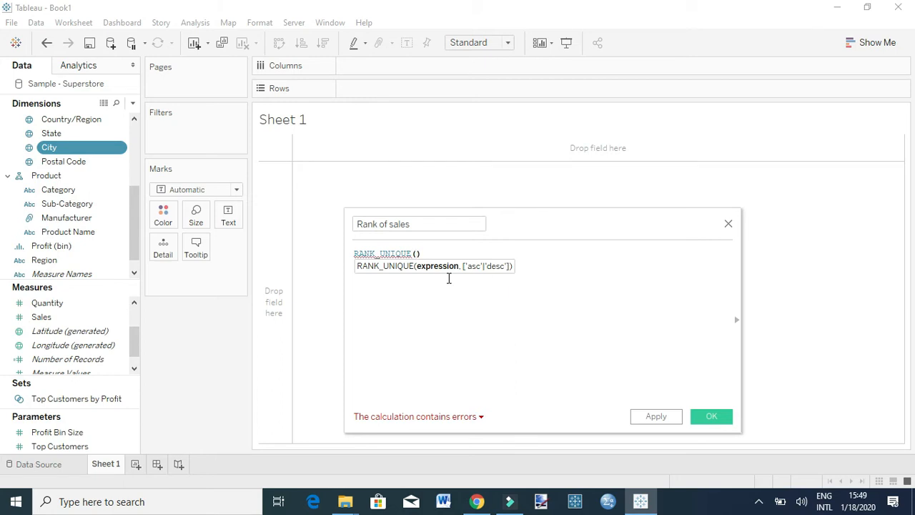
{"action": "type", "text": "SUM(s"}
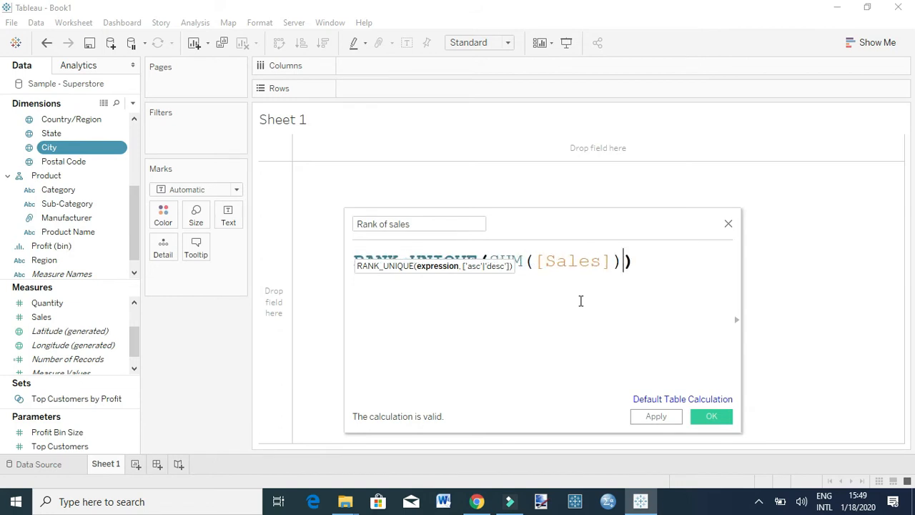
{"action": "type", "text": ")"}
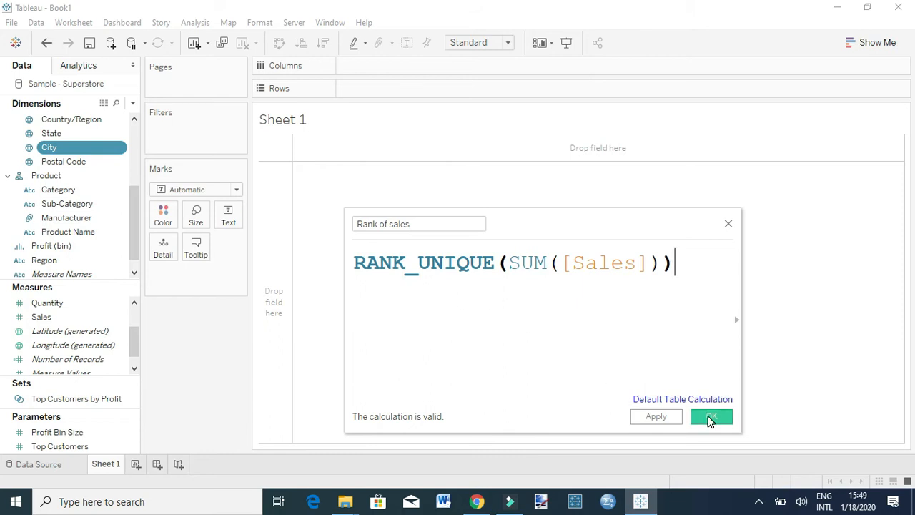
{"action": "mouse_move", "coordinate": [682, 399]}
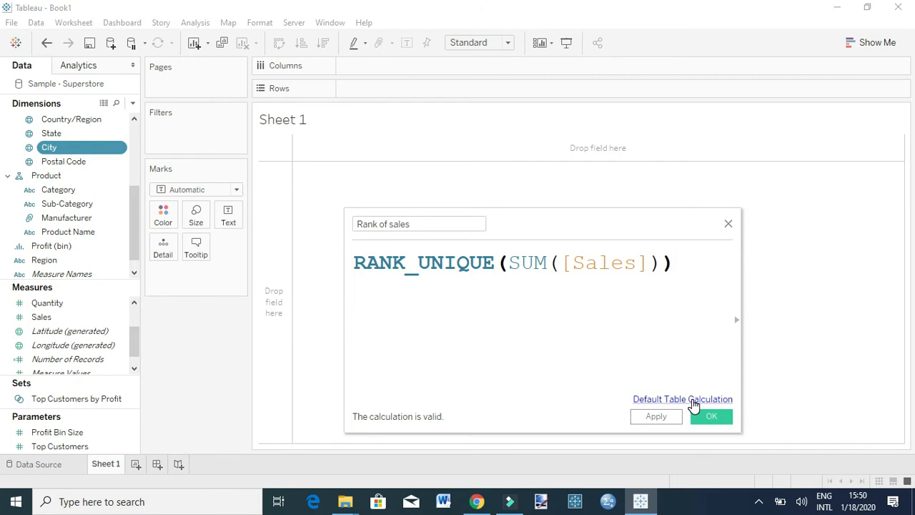
- Set Rank of sales' default table calculation to compute along Sub-Category, then save it
{"action": "left_click", "coordinate": [672, 262]}
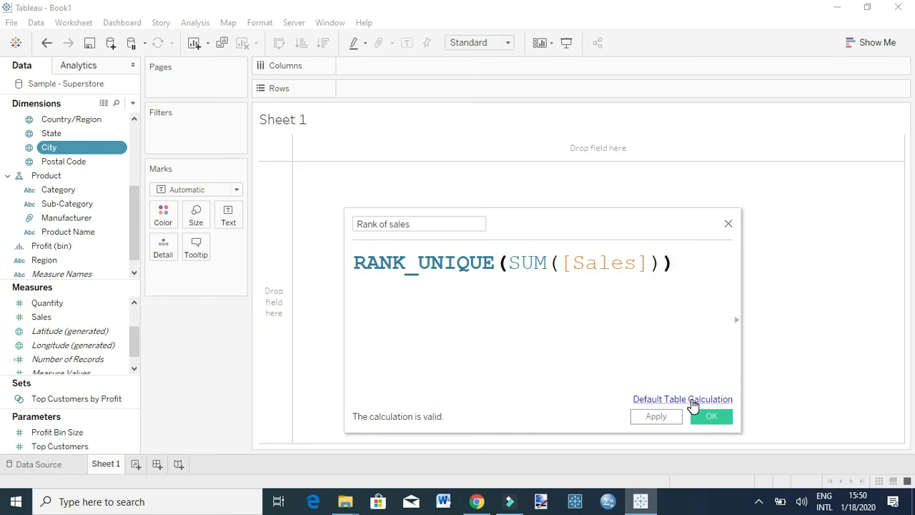
{"action": "left_click", "coordinate": [682, 399]}
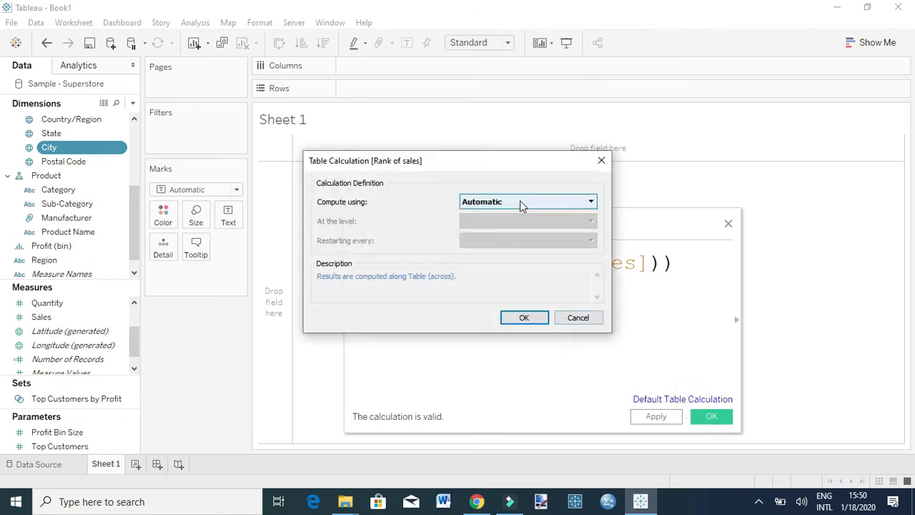
{"action": "left_click", "coordinate": [527, 201]}
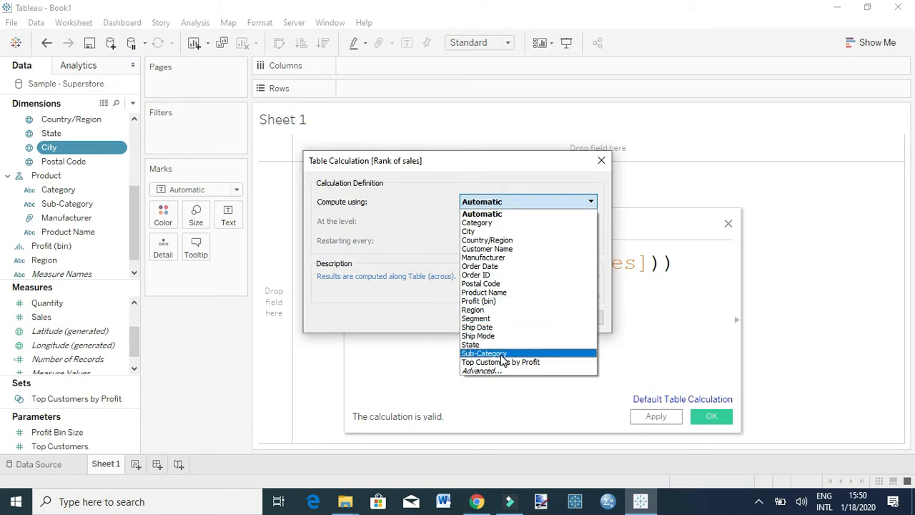
{"action": "left_click", "coordinate": [484, 353]}
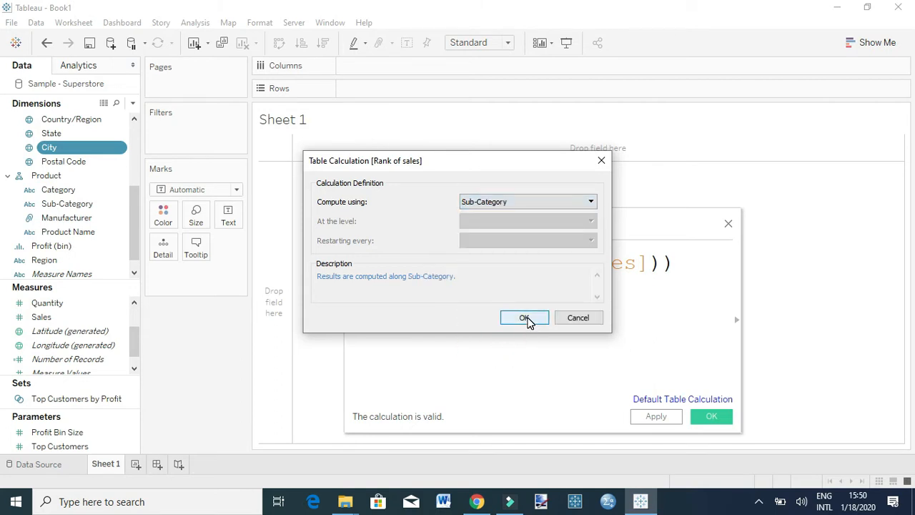
{"action": "left_click", "coordinate": [524, 318]}
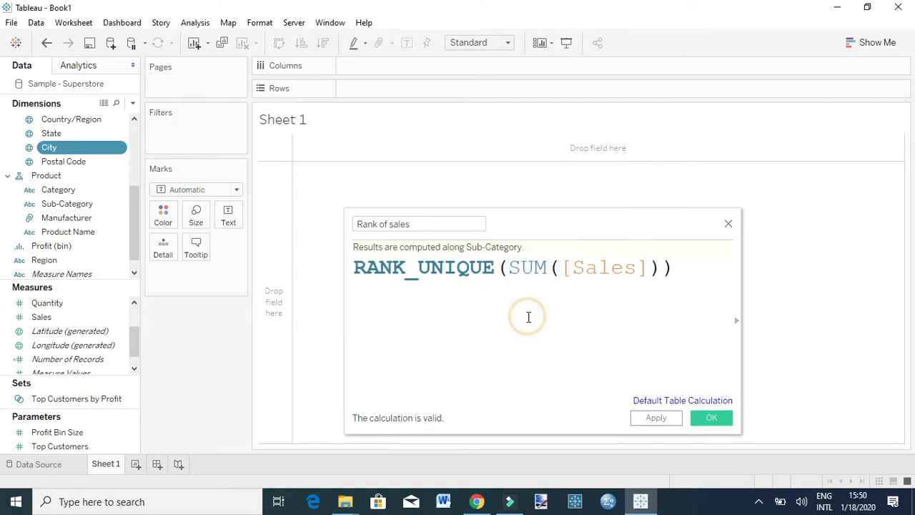
{"action": "left_click", "coordinate": [711, 417]}
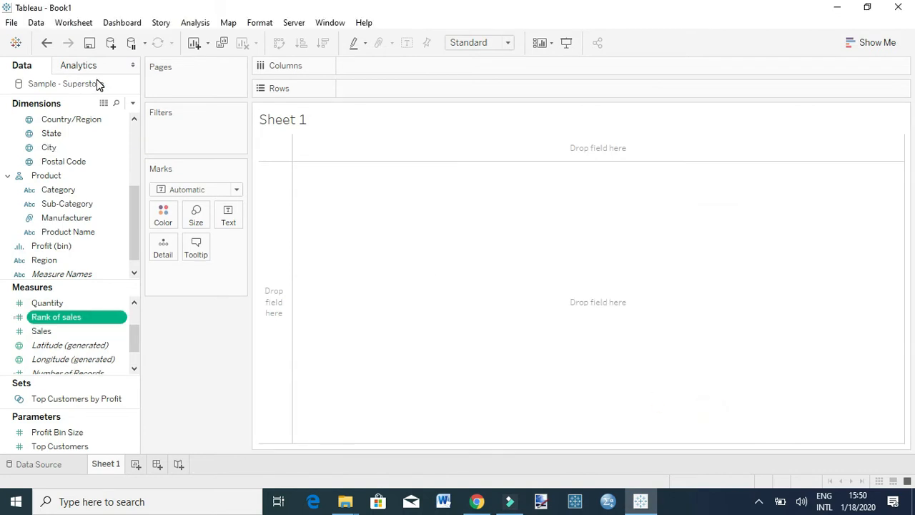
- Put MONTH(Order Date) on Columns and add Sub-Category to the Detail card
{"action": "left_click", "coordinate": [58, 190]}
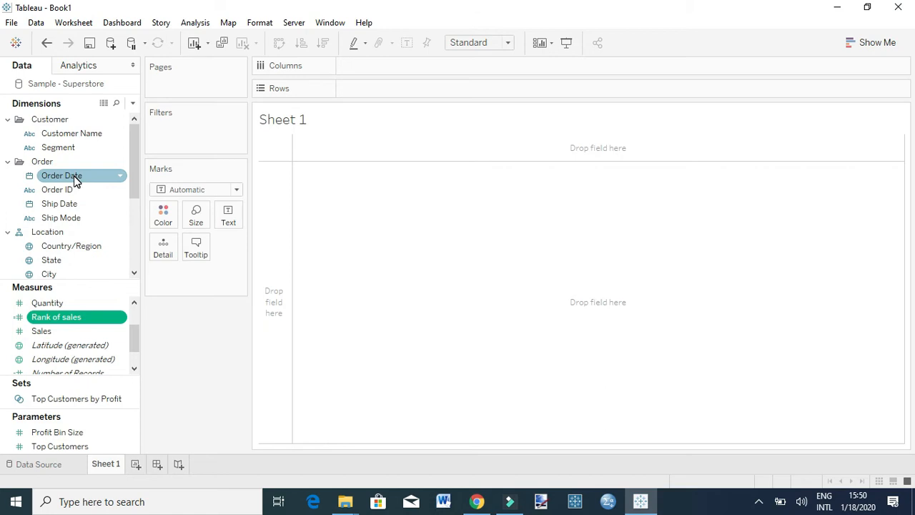
{"action": "left_click", "coordinate": [62, 175]}
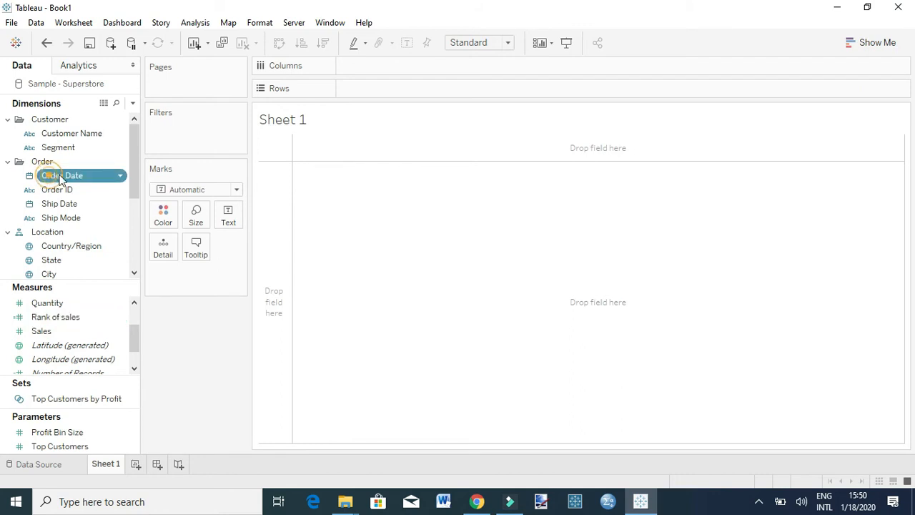
{"action": "left_click_drag", "start_coordinate": [61, 175], "coordinate": [386, 65]}
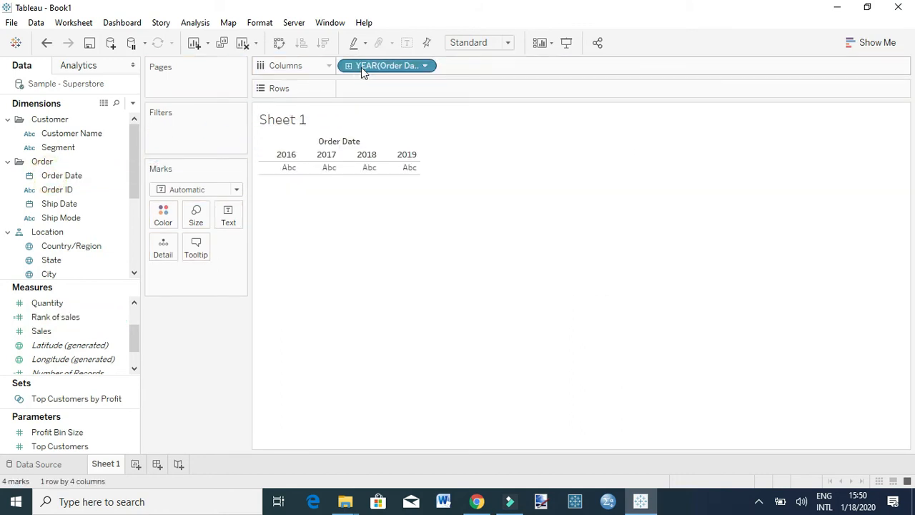
{"action": "left_click", "coordinate": [425, 65]}
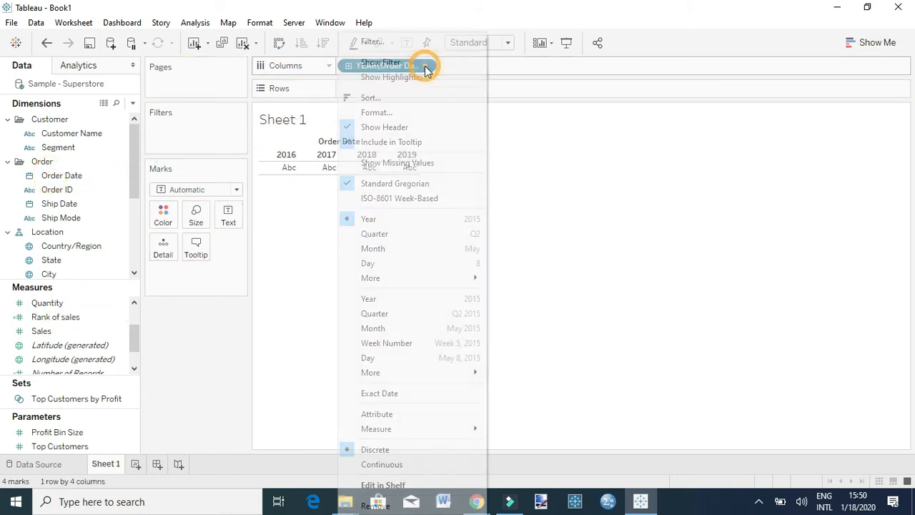
{"action": "left_click", "coordinate": [368, 219]}
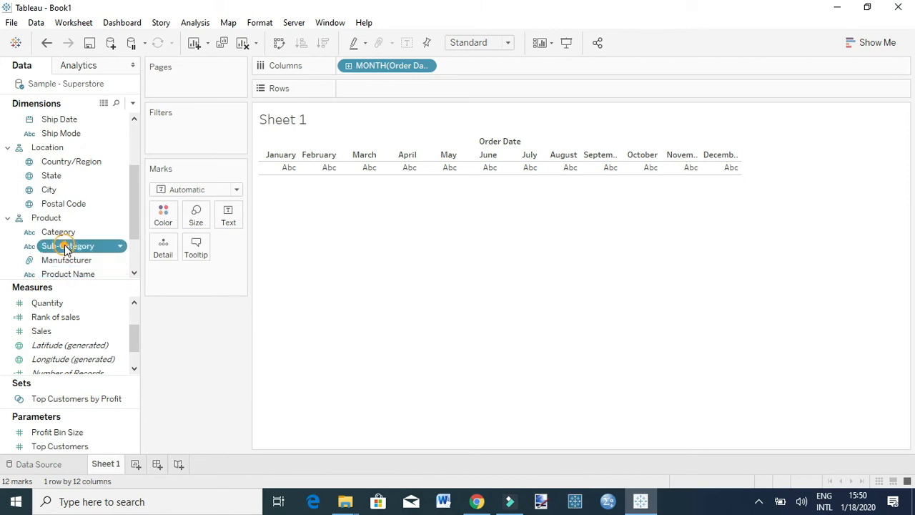
{"action": "left_click_drag", "start_coordinate": [67, 245], "coordinate": [163, 247]}
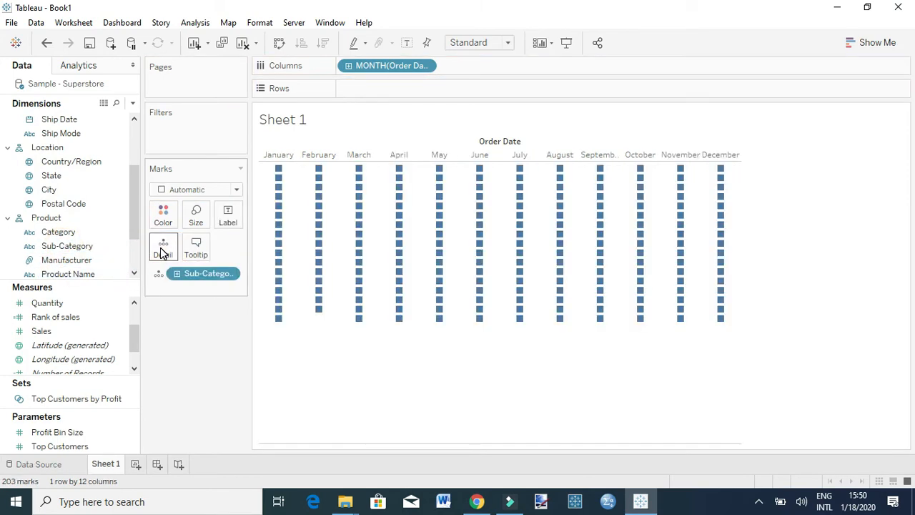
{"action": "left_click", "coordinate": [55, 317]}
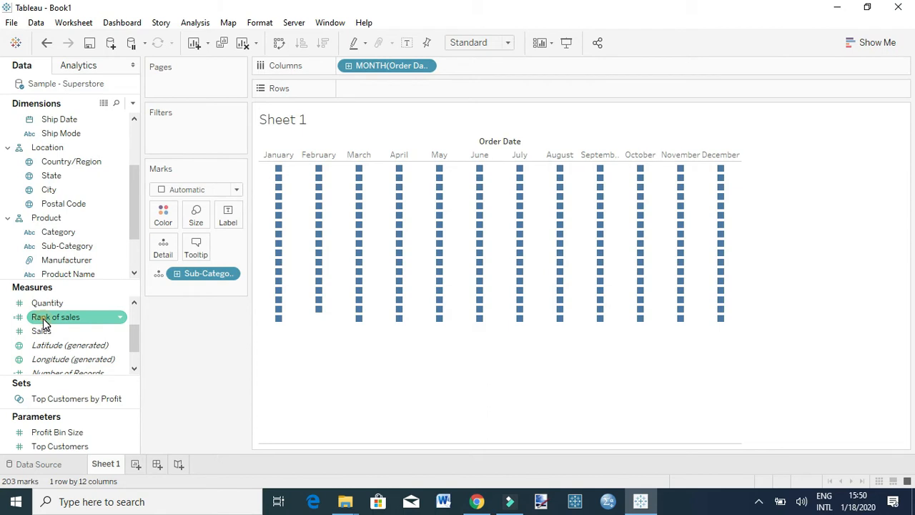
{"action": "left_click_drag", "start_coordinate": [55, 317], "coordinate": [376, 93]}
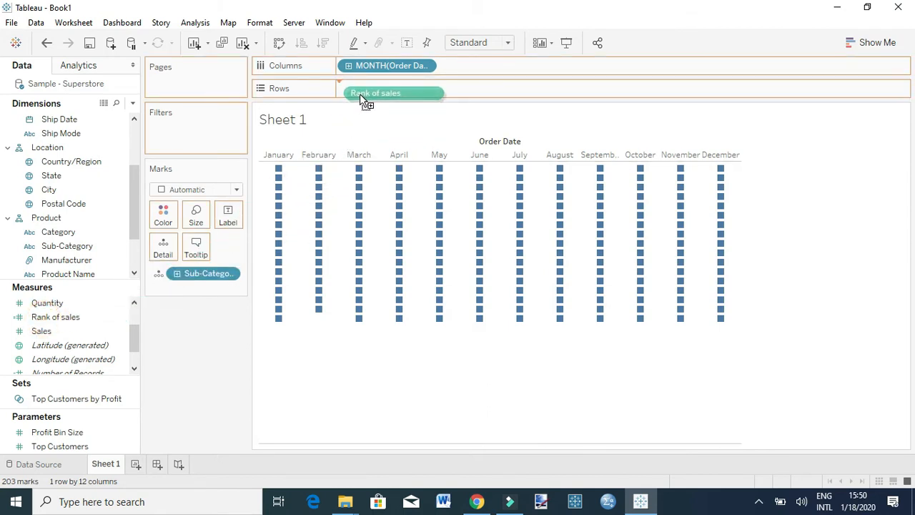
{"action": "left_click_drag", "start_coordinate": [367, 100], "coordinate": [370, 88]}
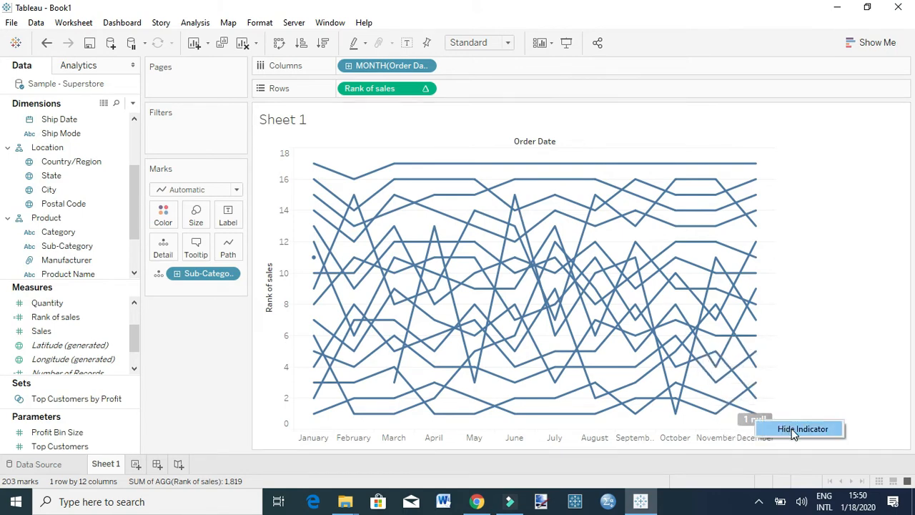
{"action": "mouse_move", "coordinate": [396, 177]}
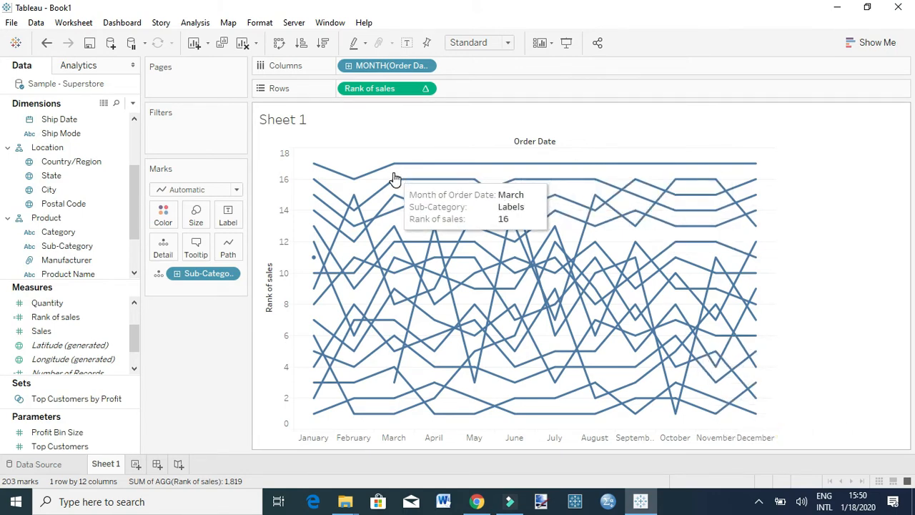
{"action": "mouse_move", "coordinate": [475, 102]}
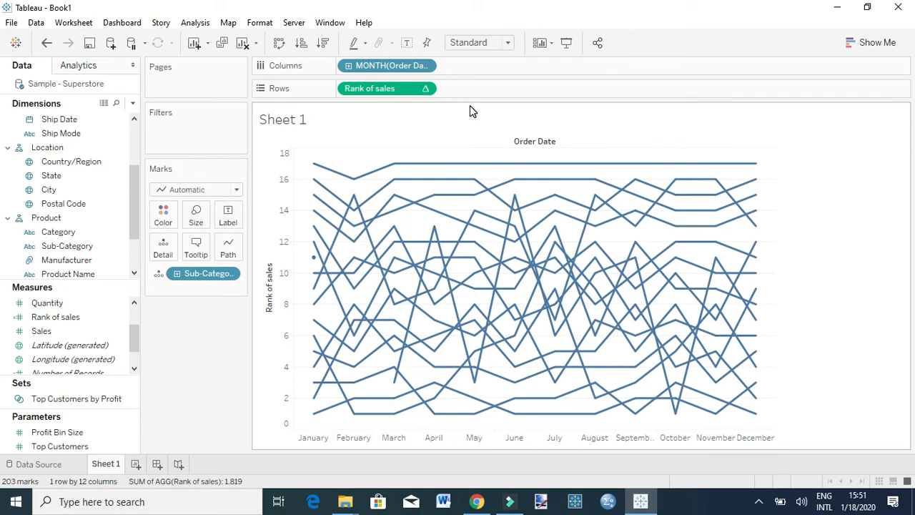
{"action": "mouse_move", "coordinate": [325, 220]}
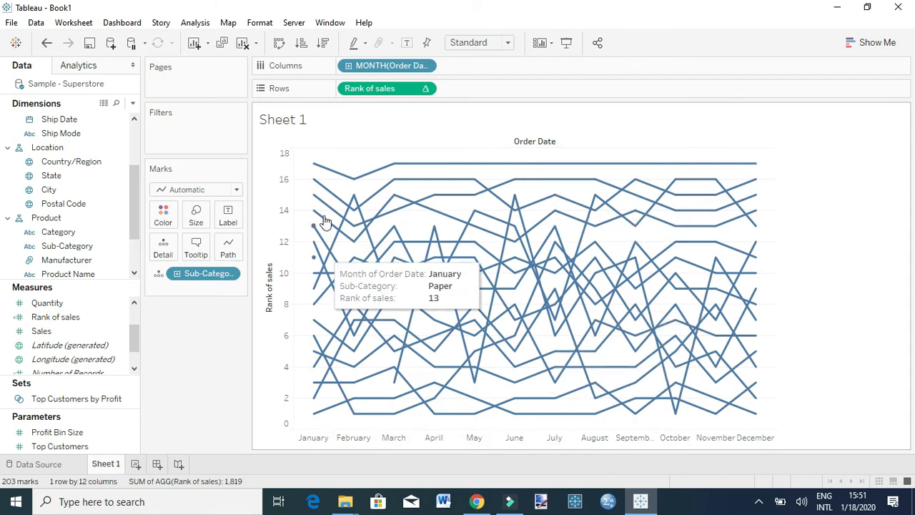
{"action": "mouse_move", "coordinate": [403, 88]}
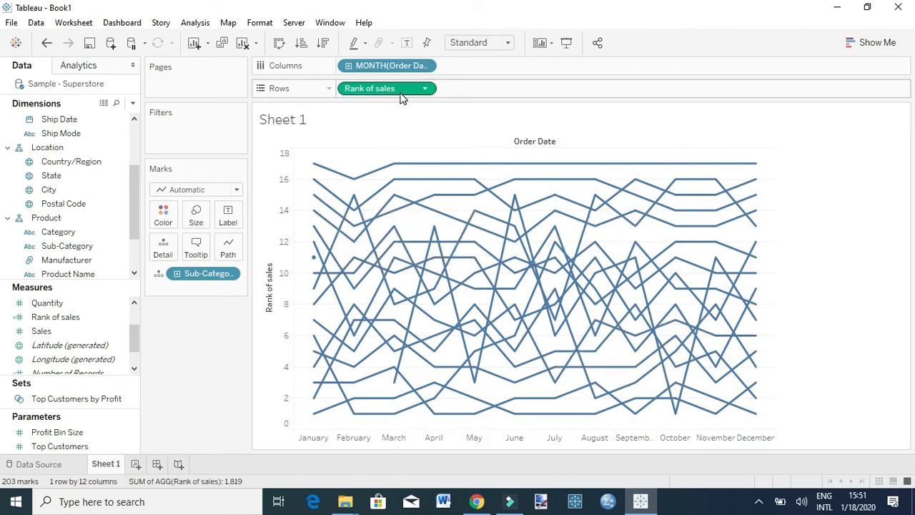
{"action": "mouse_move", "coordinate": [386, 88]}
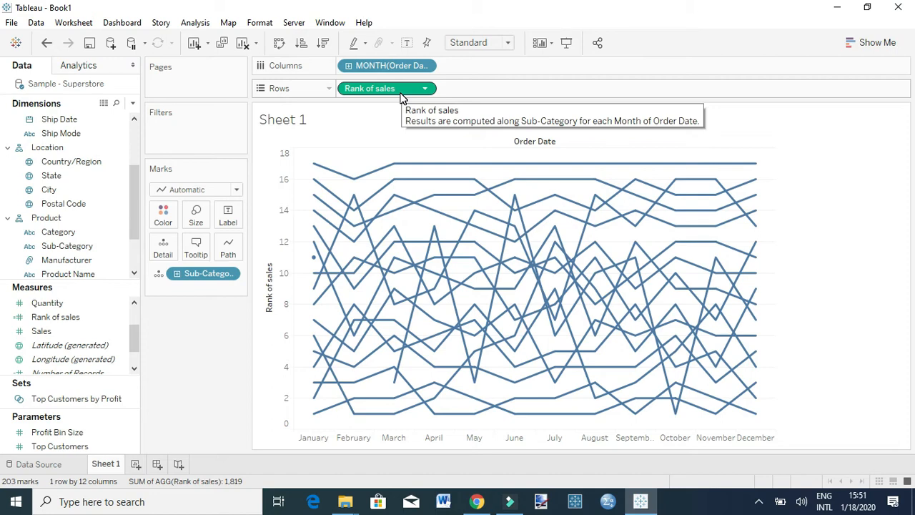
{"action": "mouse_move", "coordinate": [389, 94]}
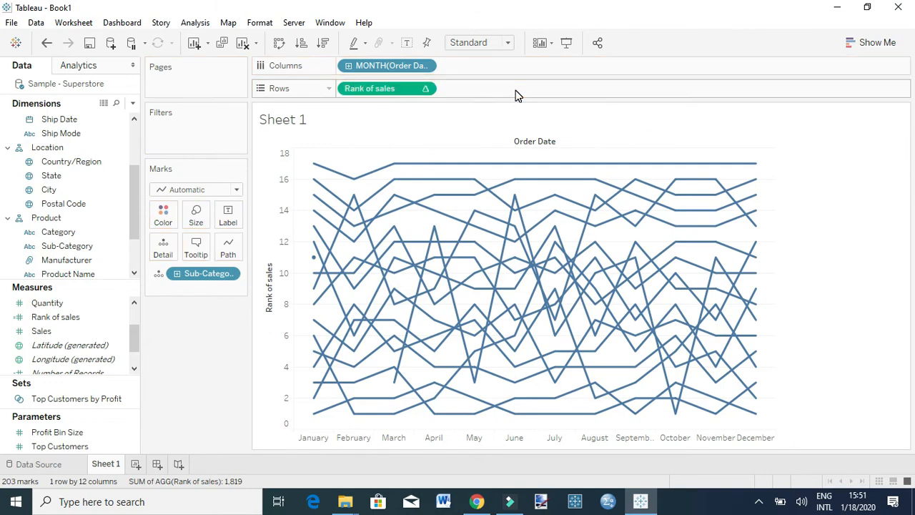
- Duplicate Rank of sales on Rows and merge both copies onto a dual axis
{"action": "left_click_drag", "start_coordinate": [55, 317], "coordinate": [473, 89]}
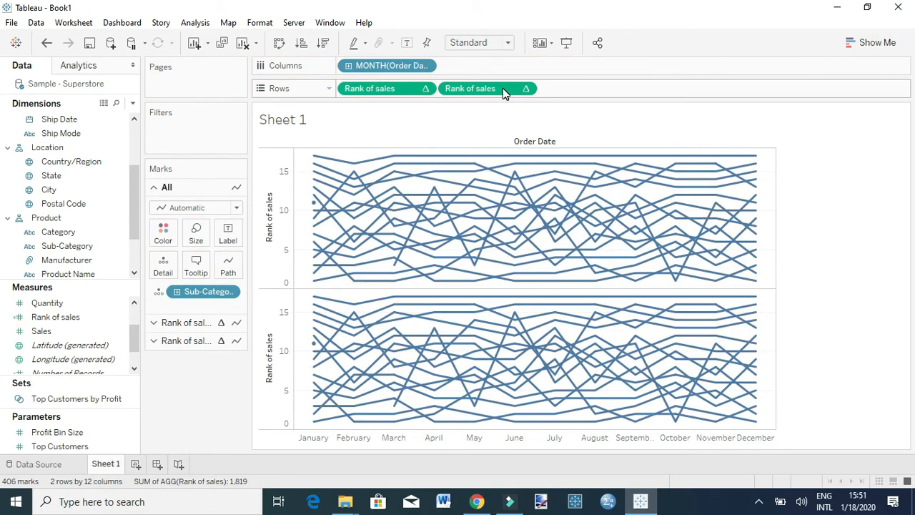
{"action": "mouse_move", "coordinate": [567, 270]}
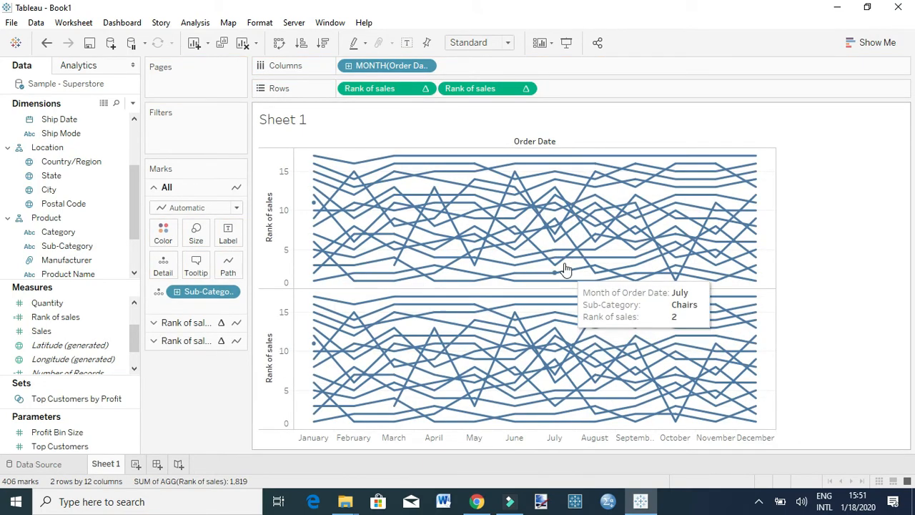
{"action": "left_click", "coordinate": [527, 87]}
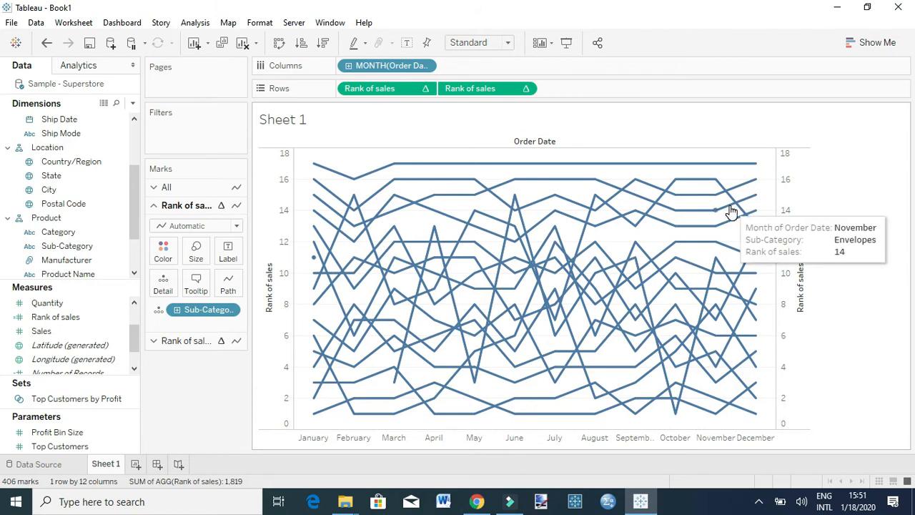
{"action": "mouse_move", "coordinate": [791, 210]}
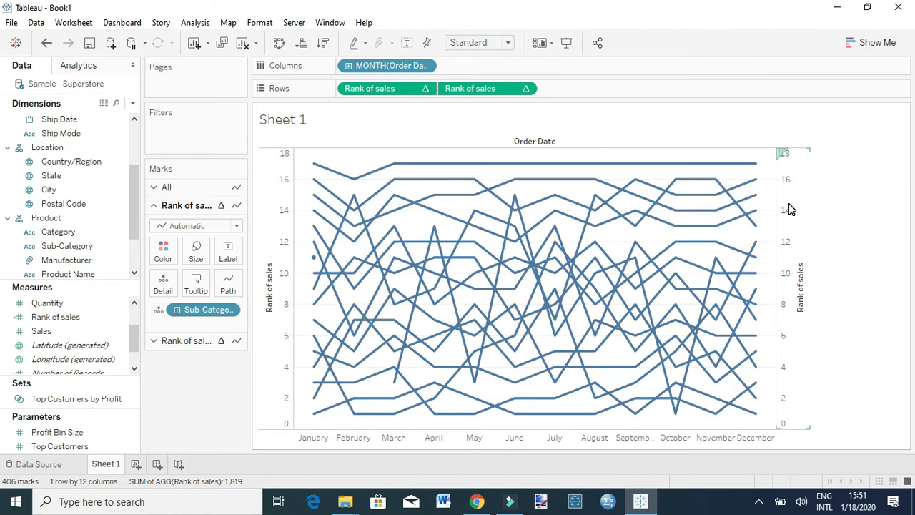
{"action": "mouse_move", "coordinate": [400, 288]}
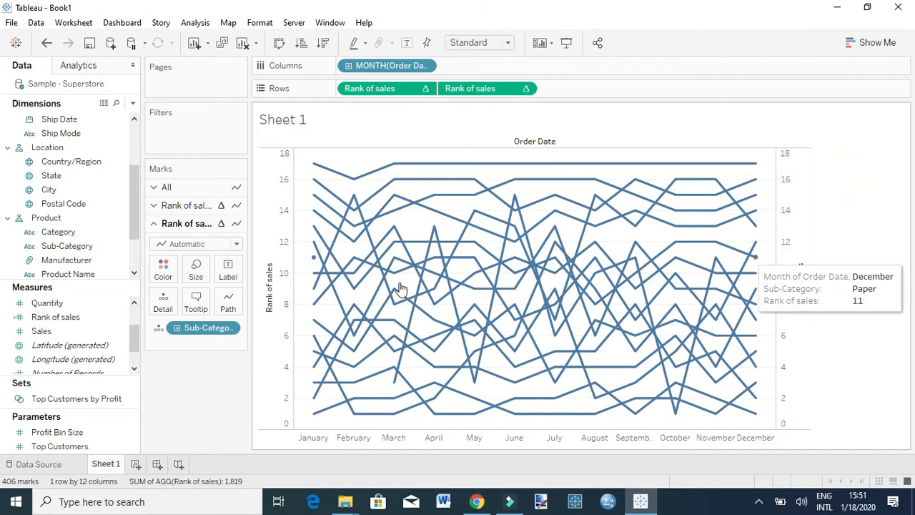
{"action": "mouse_move", "coordinate": [308, 418]}
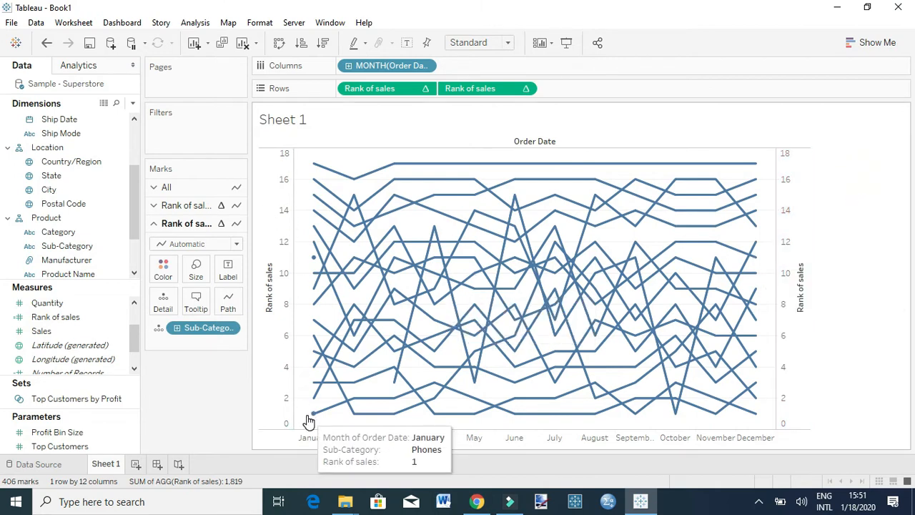
{"action": "mouse_move", "coordinate": [736, 395]}
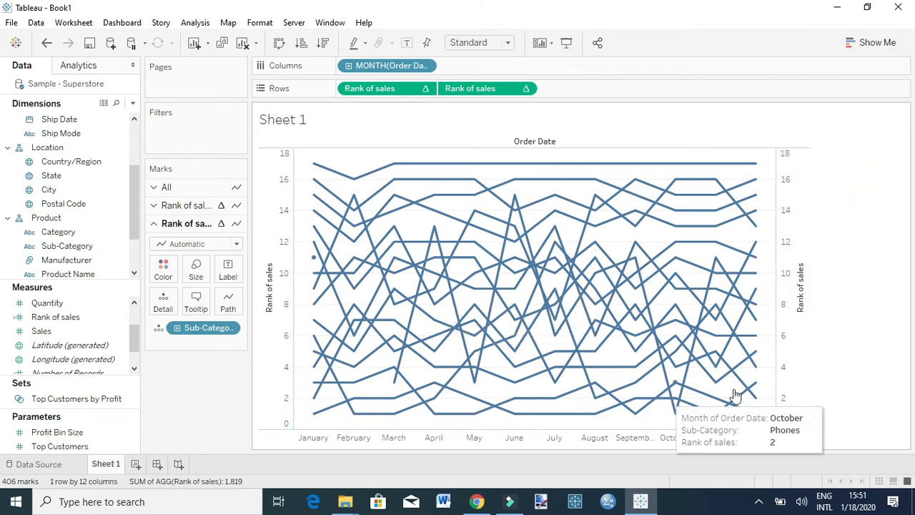
{"action": "mouse_move", "coordinate": [443, 413]}
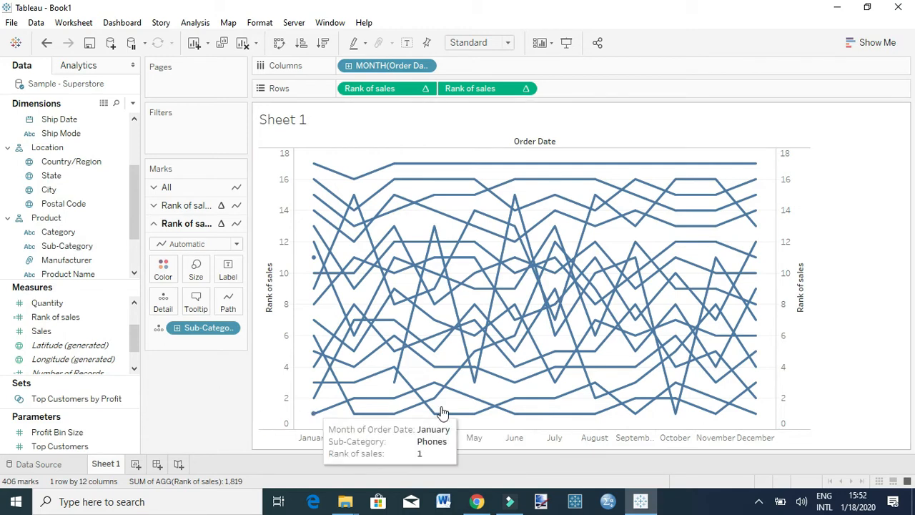
{"action": "mouse_move", "coordinate": [423, 159]}
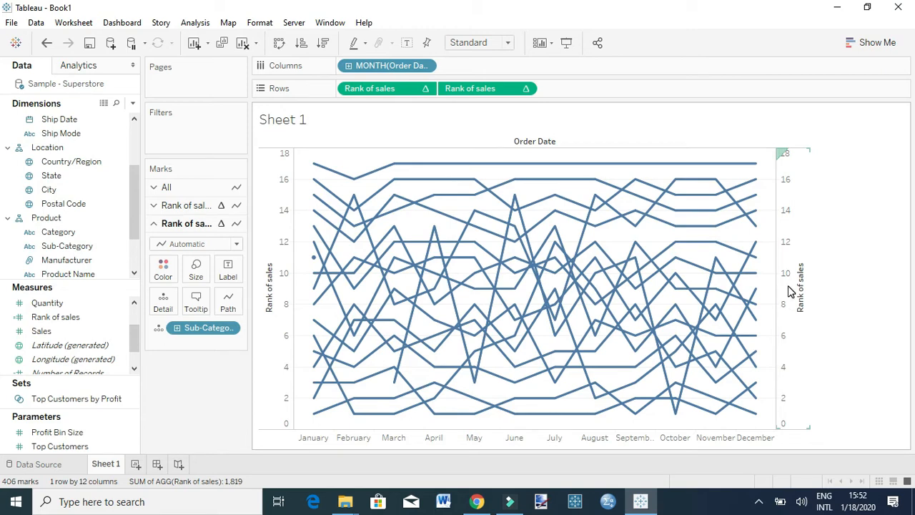
{"action": "mouse_move", "coordinate": [782, 228]}
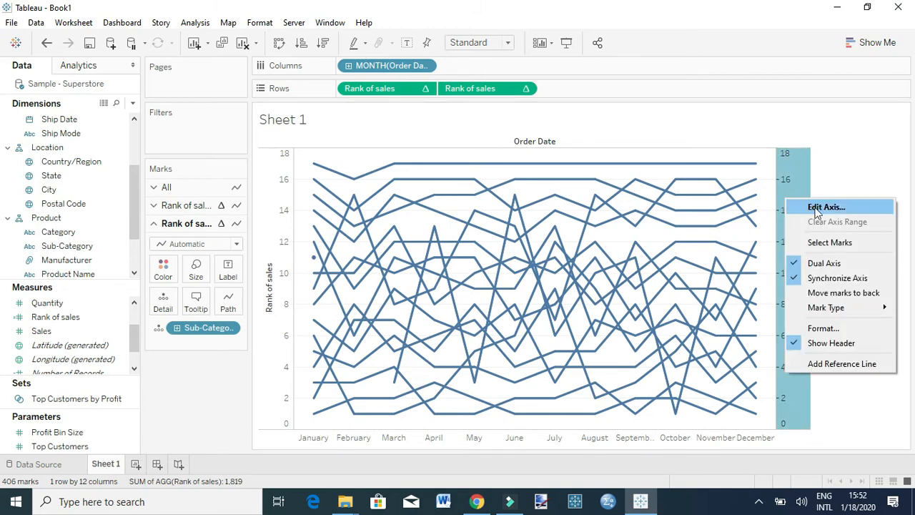
- Tick Reversed on the rank axis scale so rank 1 sits at the top
{"action": "left_click", "coordinate": [826, 206]}
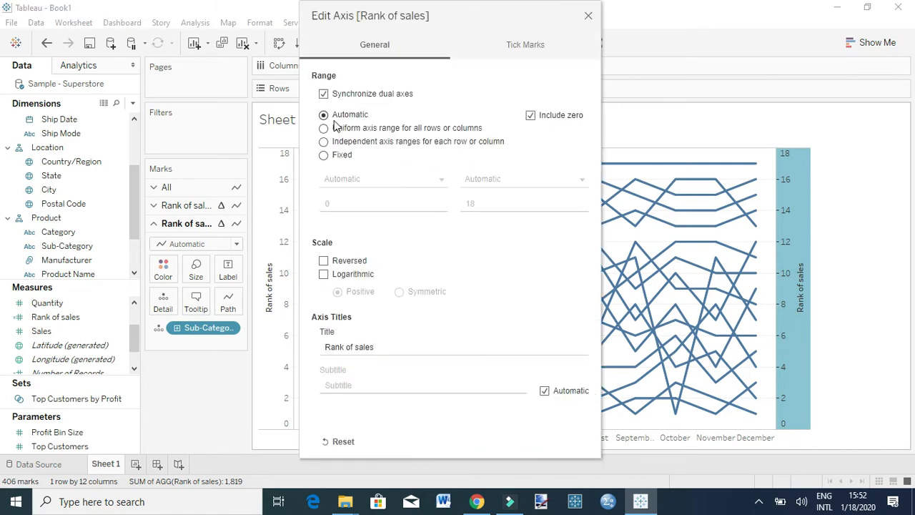
{"action": "left_click", "coordinate": [323, 260]}
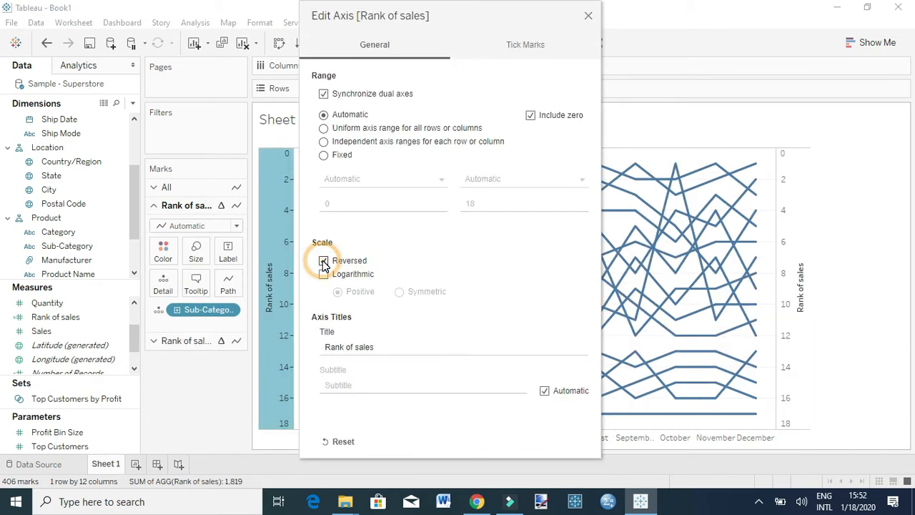
{"action": "left_click", "coordinate": [323, 260]}
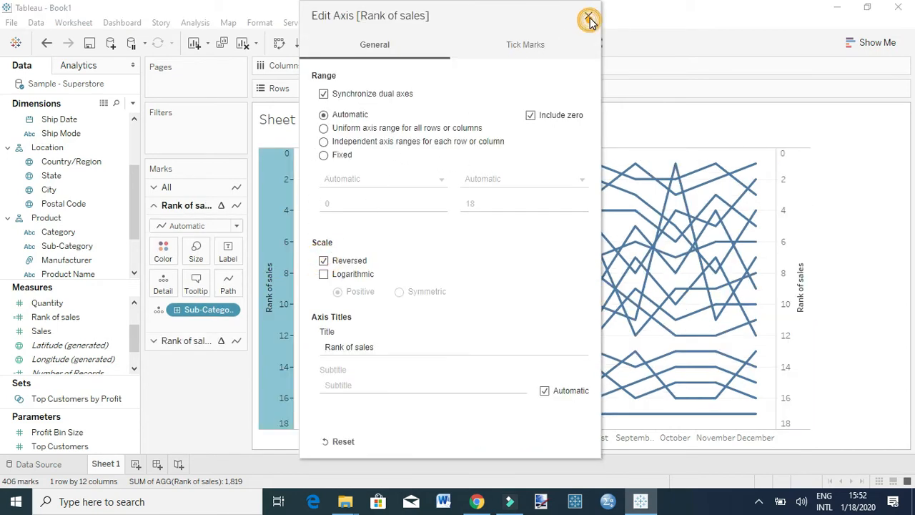
{"action": "left_click", "coordinate": [588, 17]}
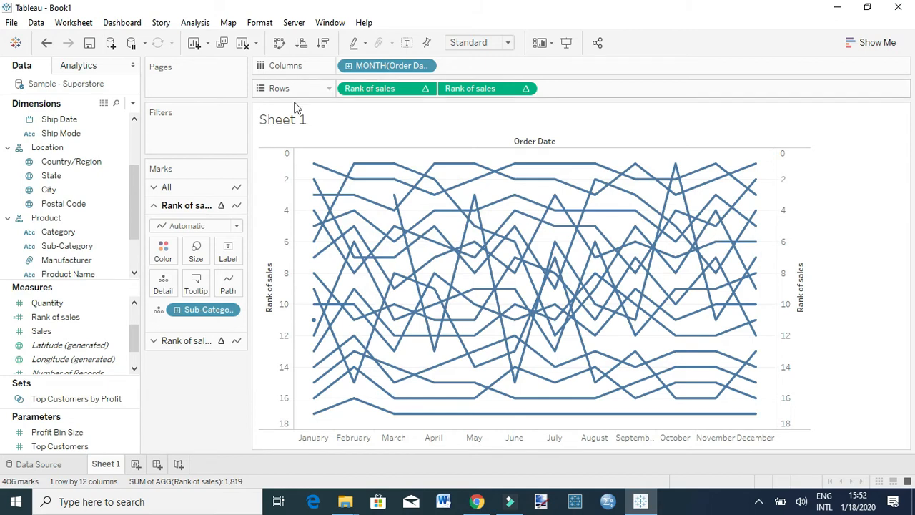
{"action": "mouse_move", "coordinate": [259, 334]}
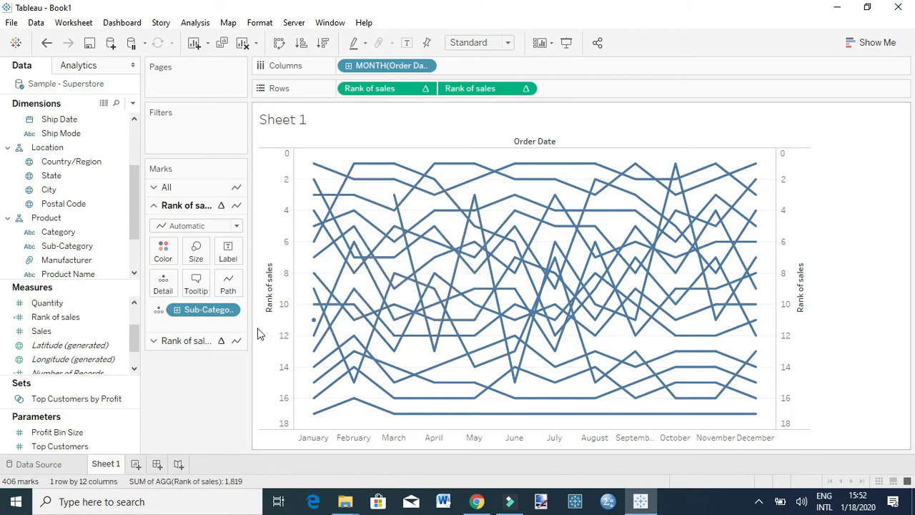
- Draw the second rank layer as smaller circles and make the first layer's lines thinner
{"action": "left_click", "coordinate": [186, 341]}
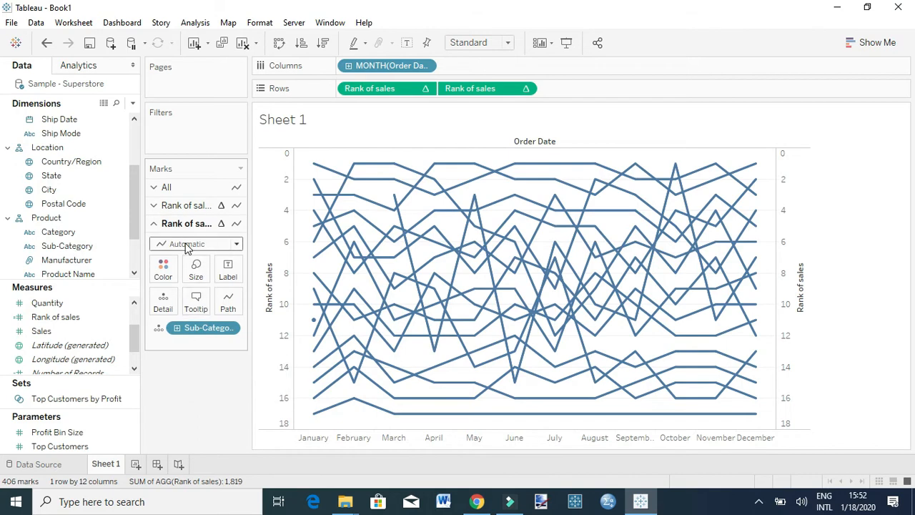
{"action": "left_click", "coordinate": [196, 243]}
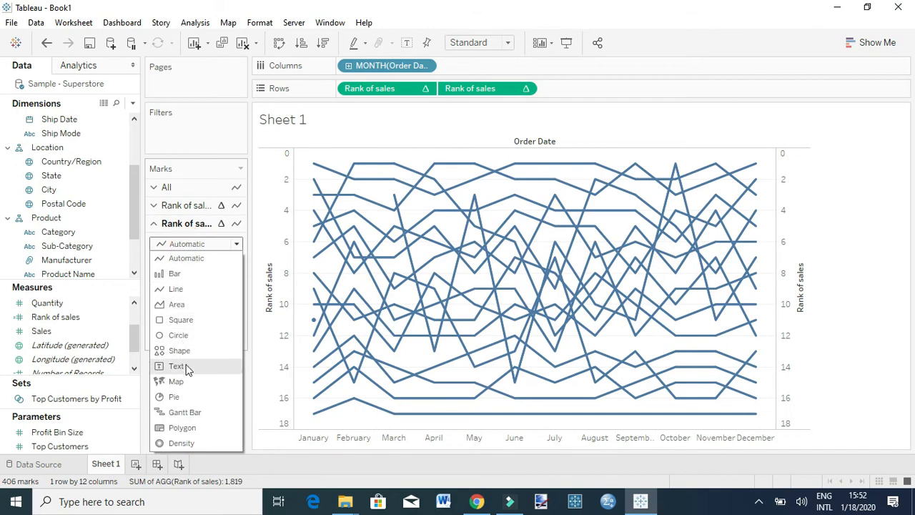
{"action": "left_click", "coordinate": [177, 335]}
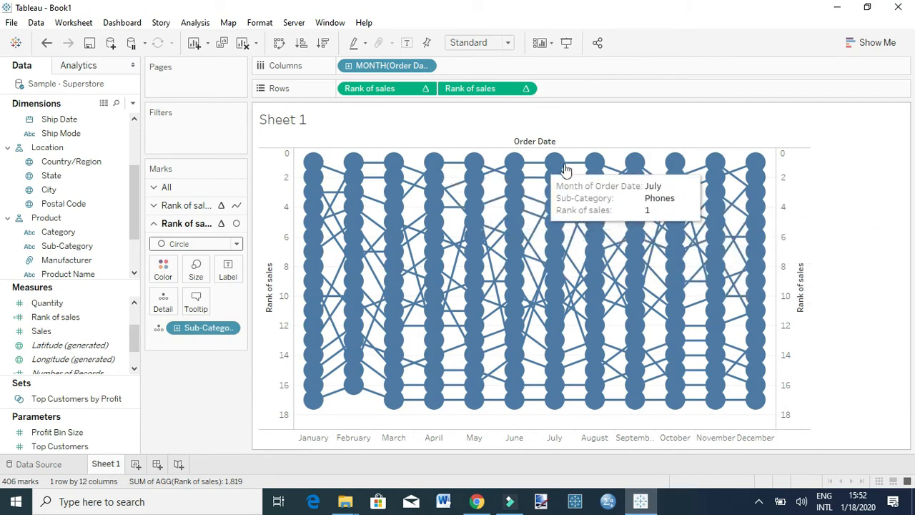
{"action": "mouse_move", "coordinate": [535, 182]}
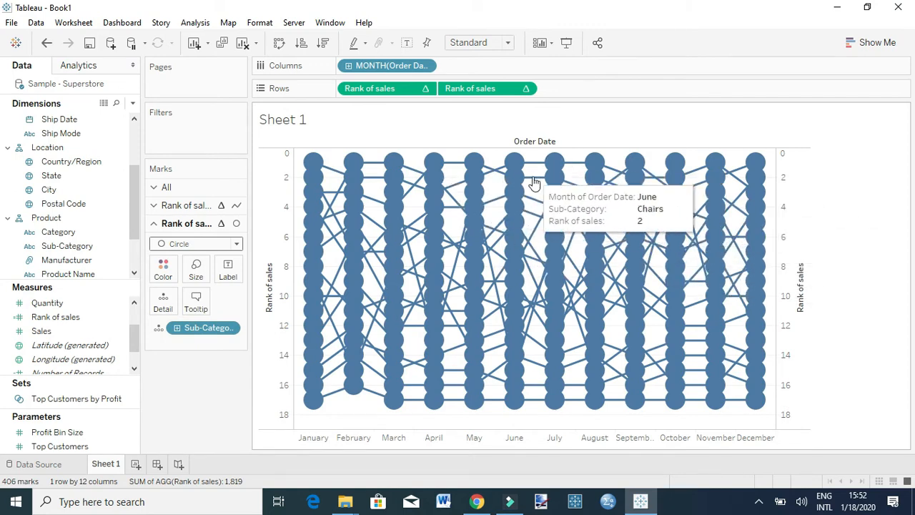
{"action": "left_click", "coordinate": [195, 270]}
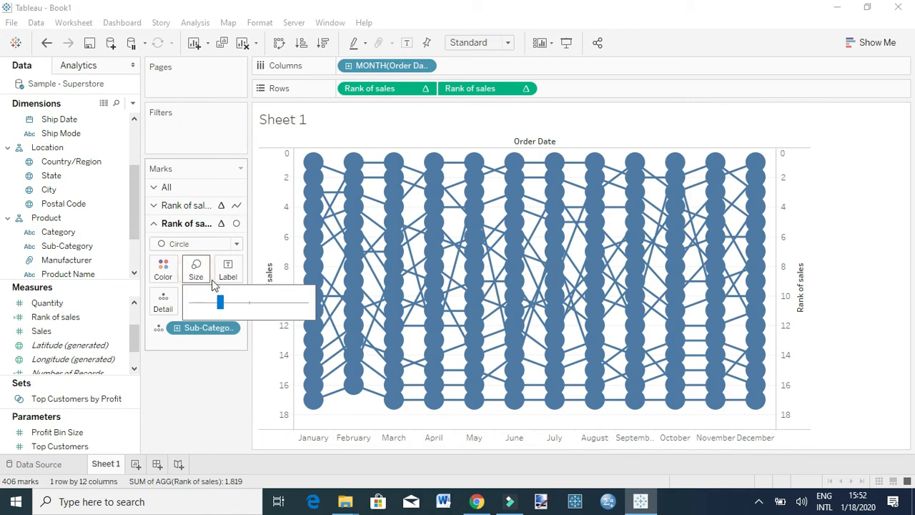
{"action": "left_click_drag", "start_coordinate": [220, 301], "coordinate": [214, 301]}
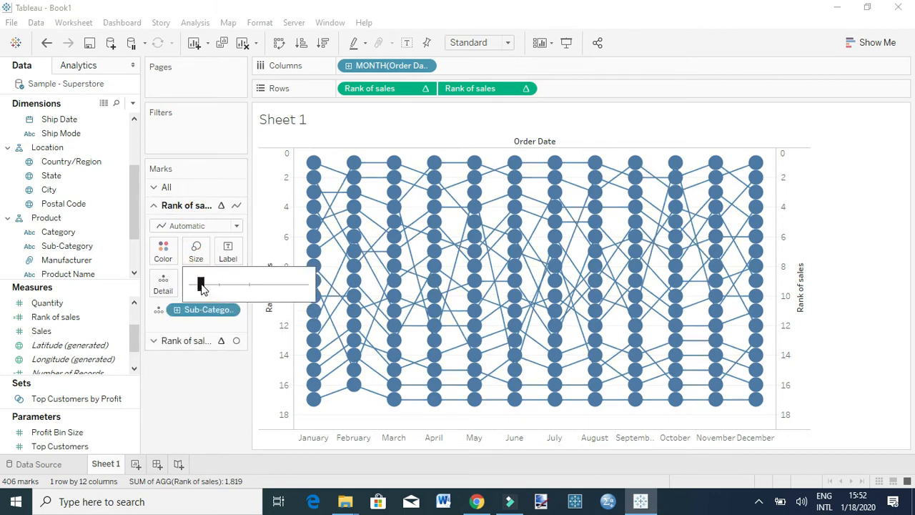
{"action": "left_click_drag", "start_coordinate": [200, 284], "coordinate": [193, 284]}
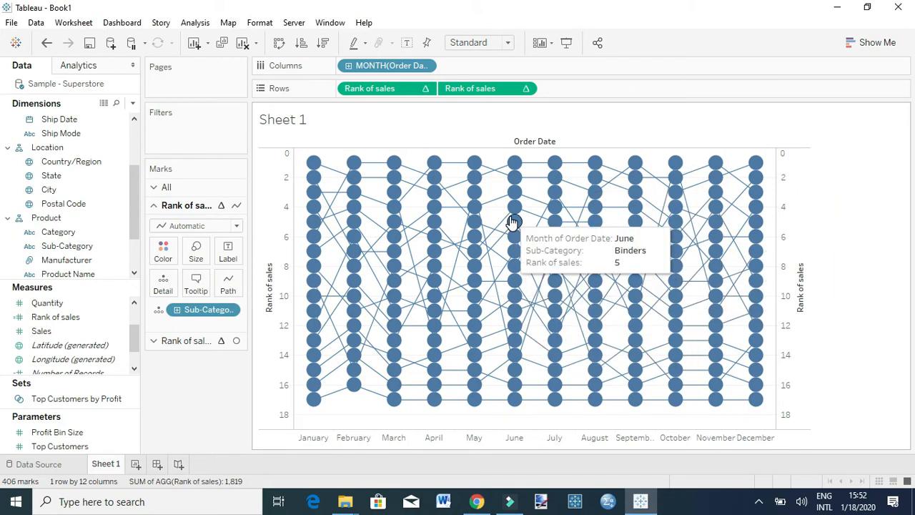
{"action": "mouse_move", "coordinate": [306, 320]}
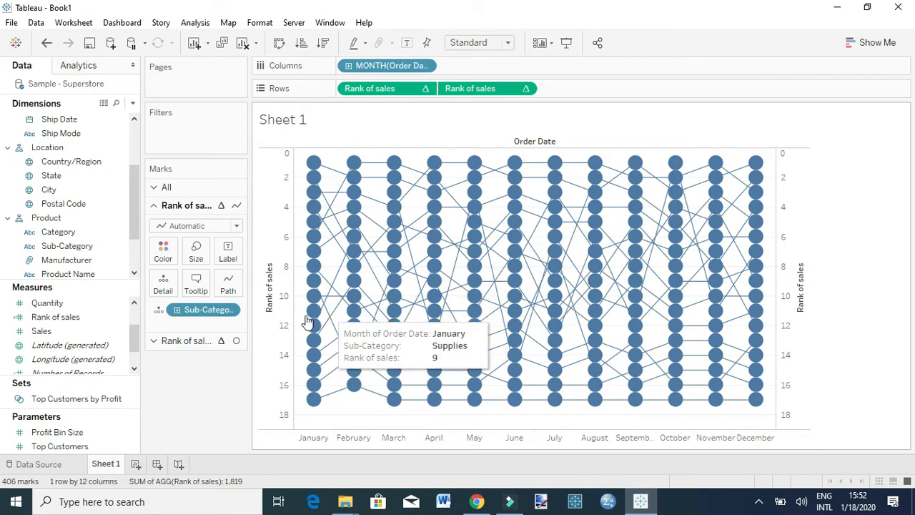
{"action": "mouse_move", "coordinate": [202, 345]}
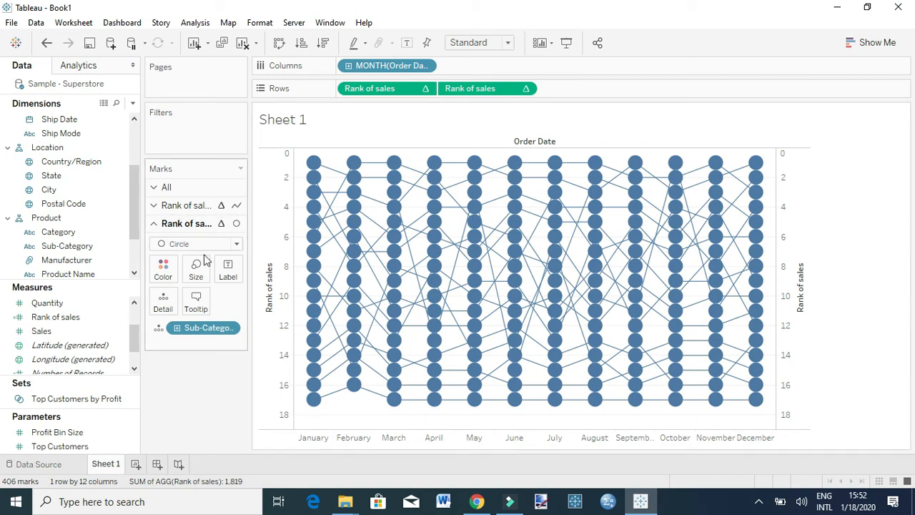
- Label the circle marks with their Rank of sales numbers
{"action": "left_click", "coordinate": [55, 316]}
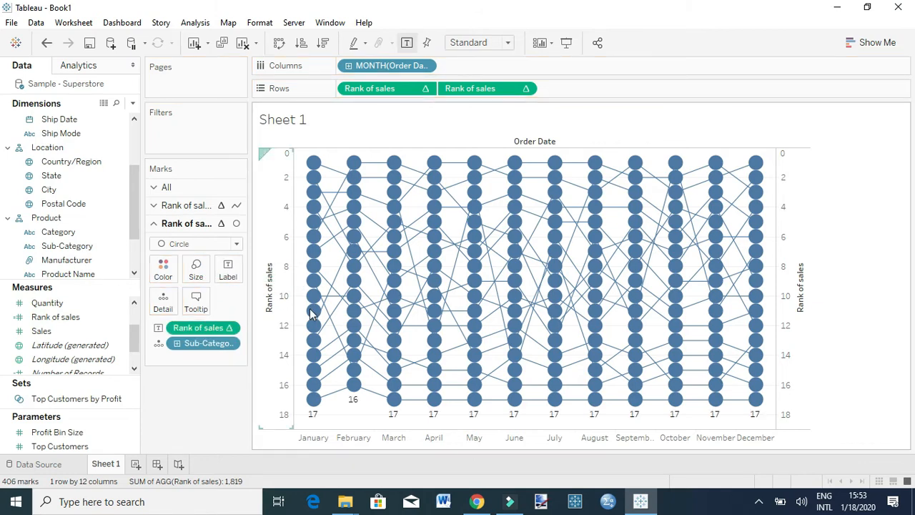
{"action": "mouse_move", "coordinate": [555, 395]}
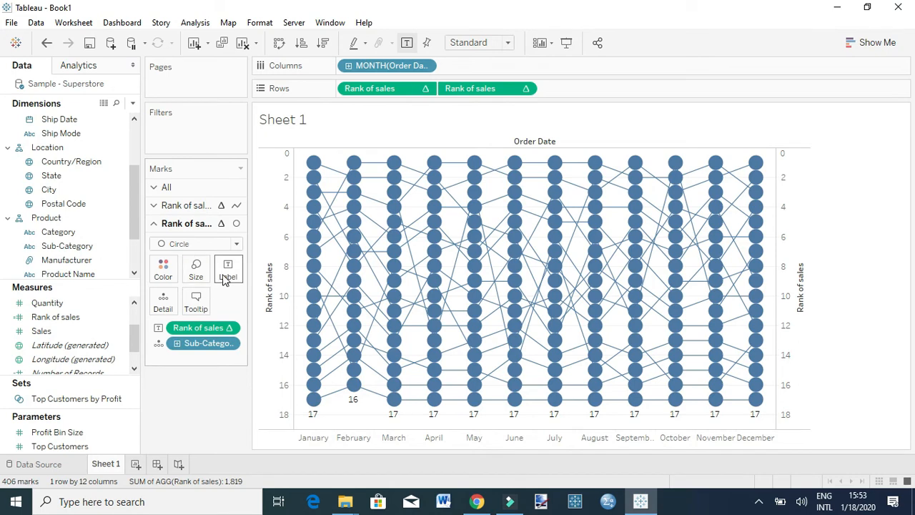
{"action": "left_click", "coordinate": [227, 270]}
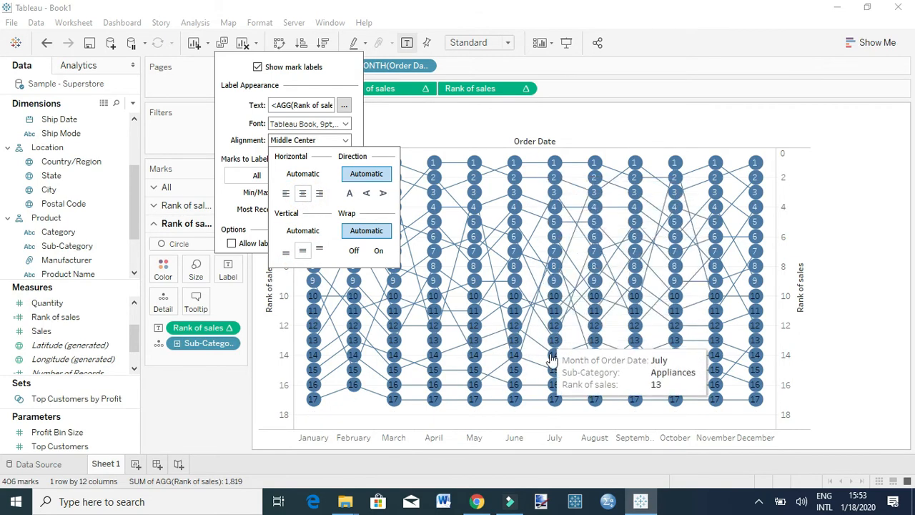
{"action": "mouse_move", "coordinate": [733, 187]}
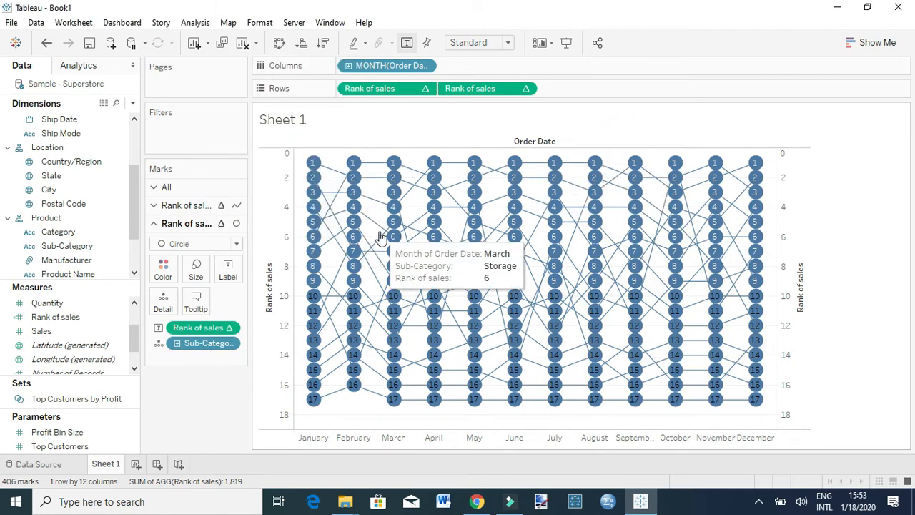
{"action": "mouse_move", "coordinate": [716, 236]}
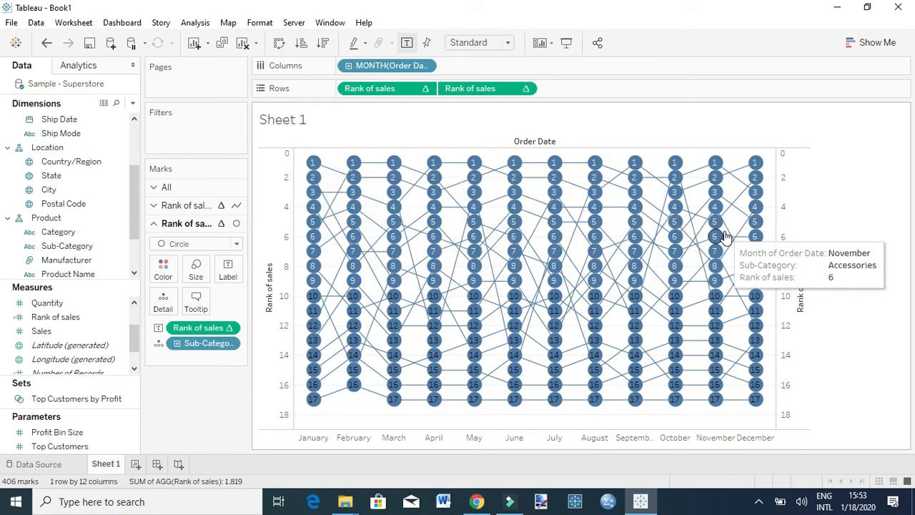
{"action": "mouse_move", "coordinate": [392, 206]}
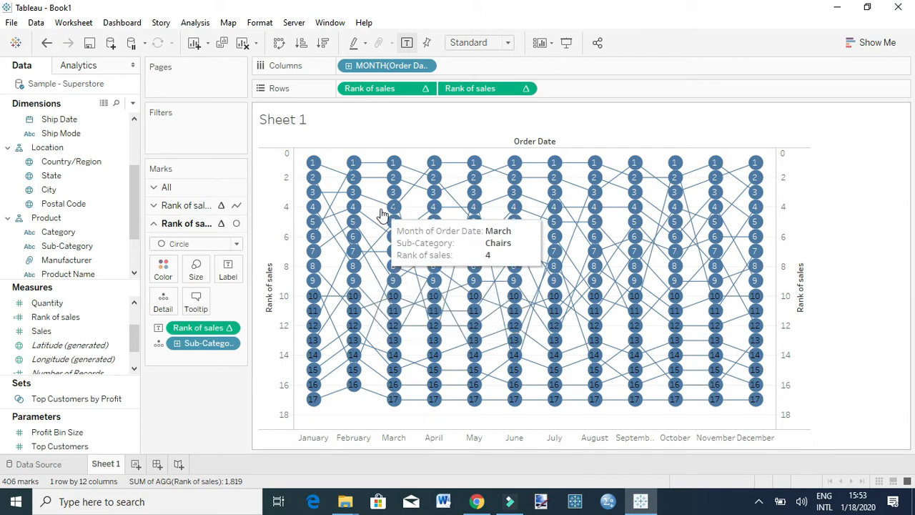
{"action": "mouse_move", "coordinate": [313, 162]}
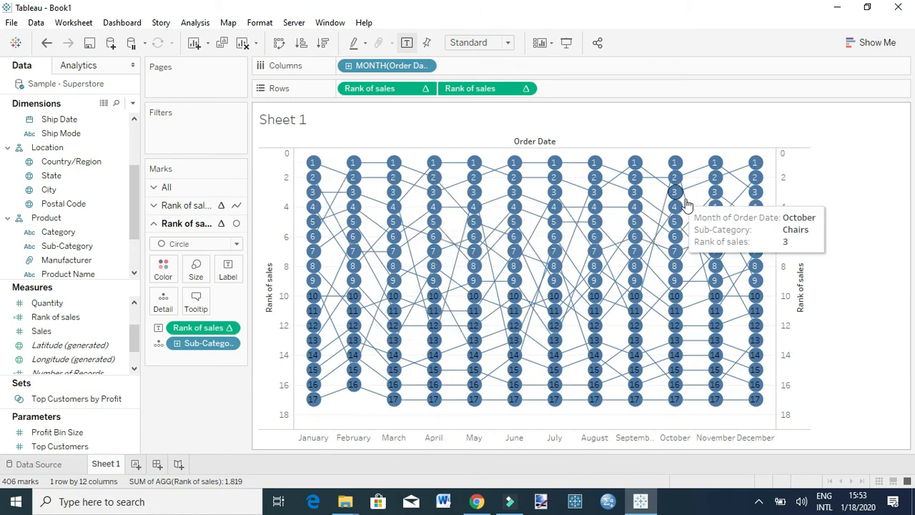
{"action": "mouse_move", "coordinate": [313, 196]}
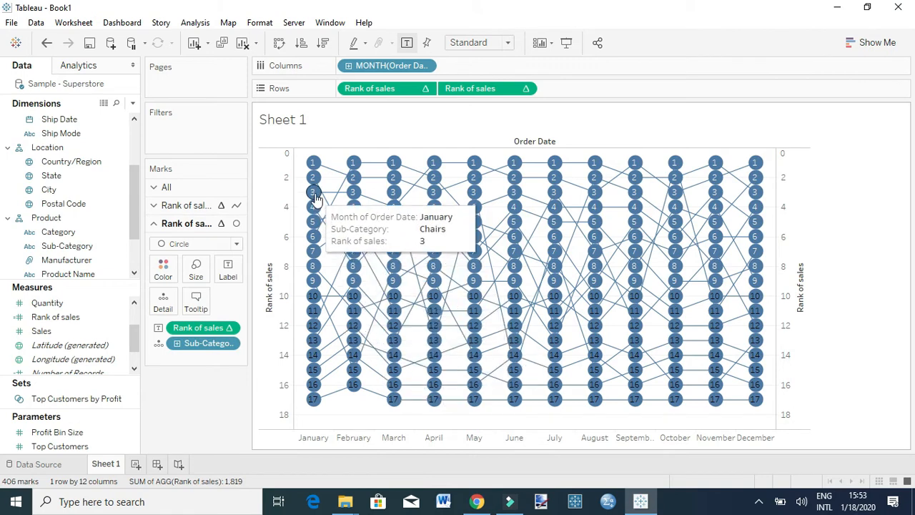
{"action": "mouse_move", "coordinate": [473, 222]}
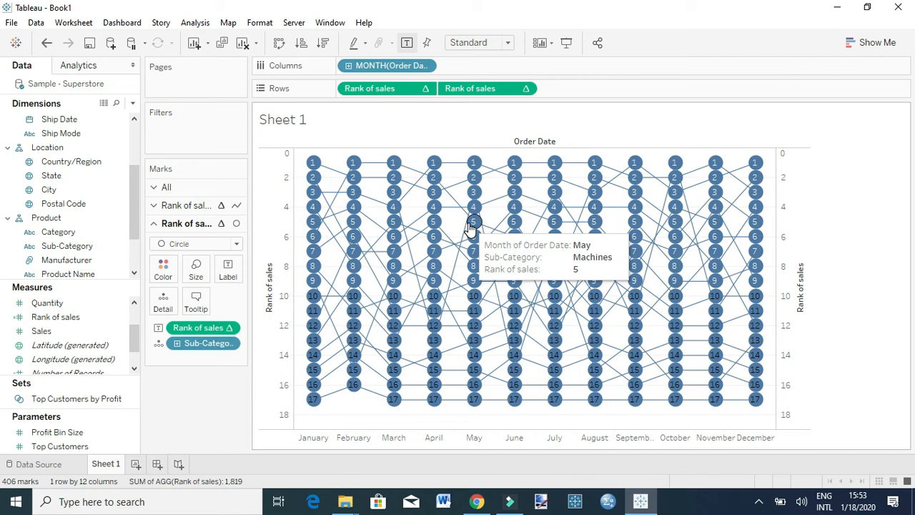
{"action": "mouse_move", "coordinate": [150, 25]}
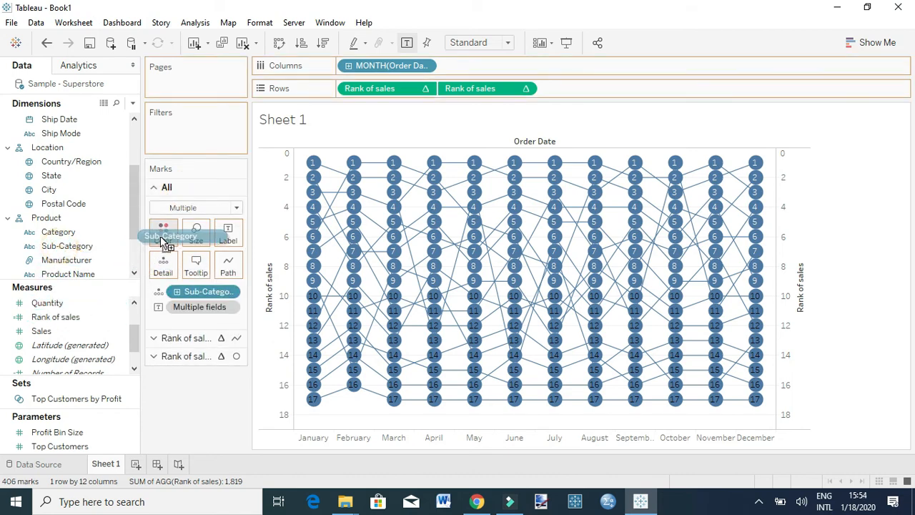
- Color every line and circle by Sub-Category from the All marks card
{"action": "left_click_drag", "start_coordinate": [168, 236], "coordinate": [162, 227]}
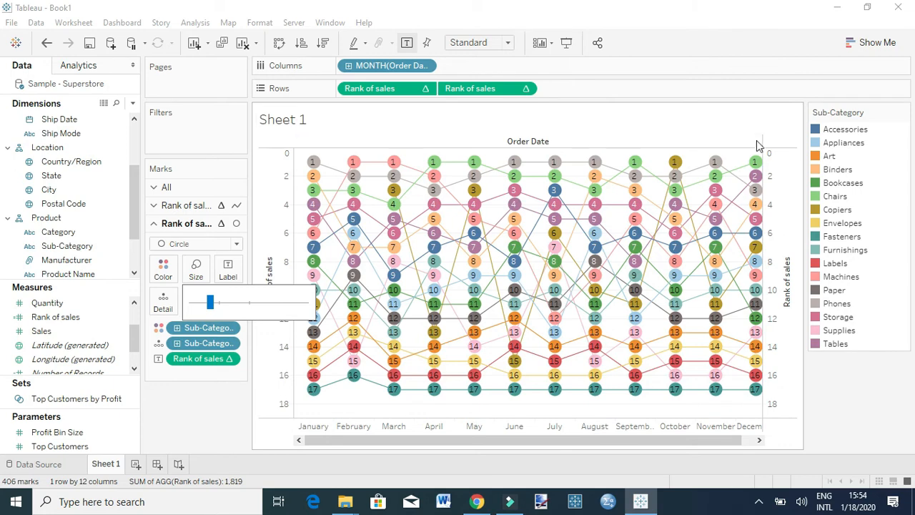
{"action": "mouse_move", "coordinate": [850, 405]}
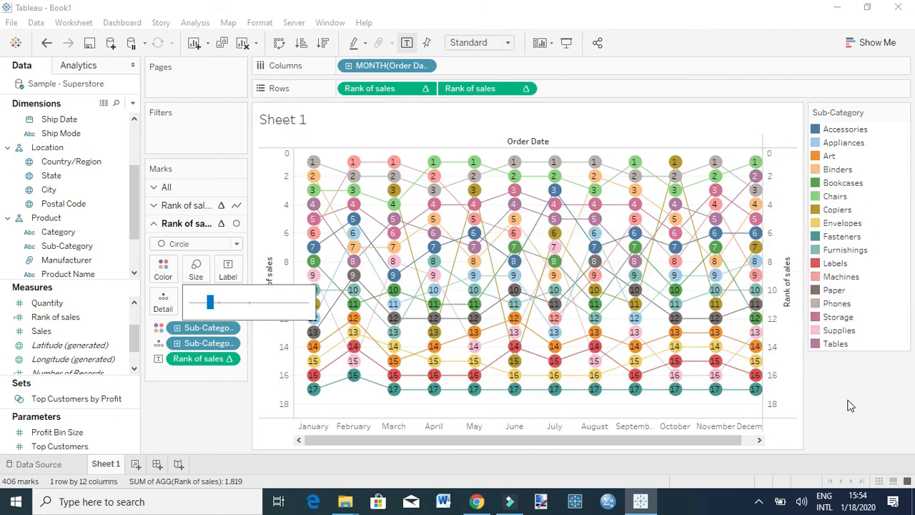
{"action": "mouse_move", "coordinate": [514, 275]}
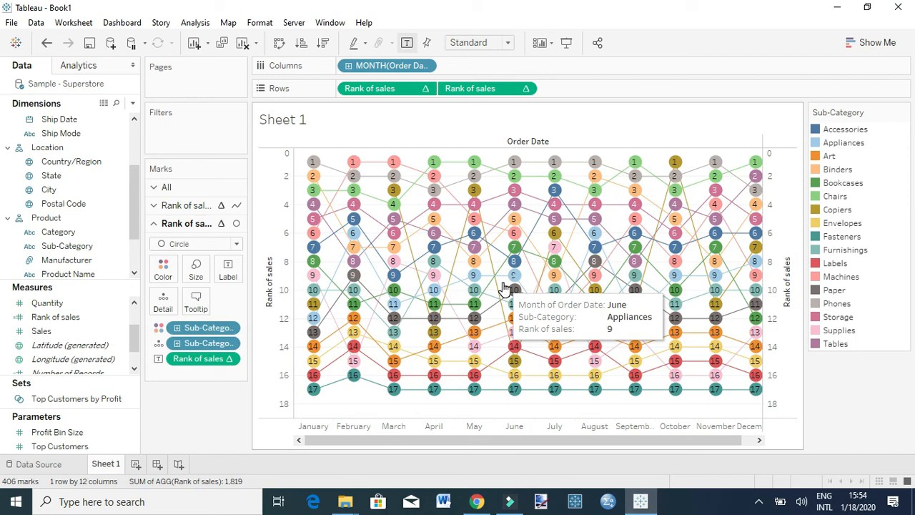
{"action": "mouse_move", "coordinate": [792, 100]}
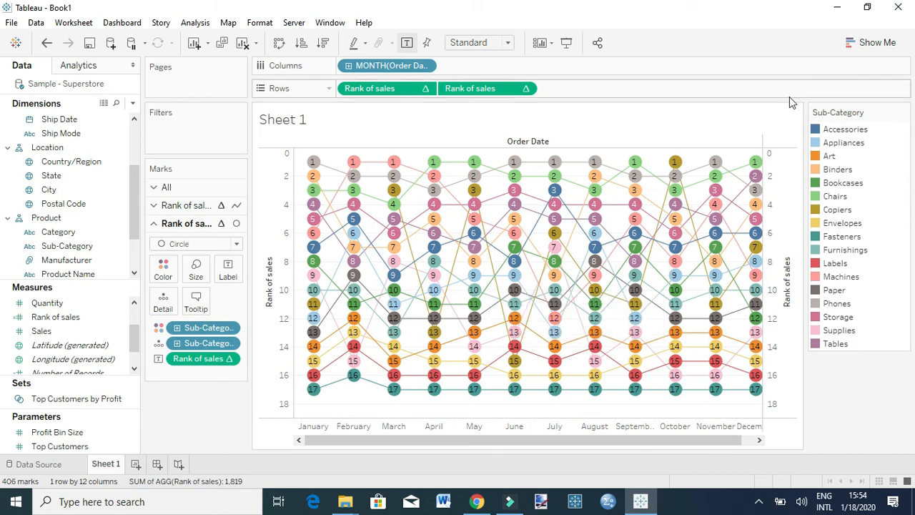
- Try legend highlights for Phones and Envelopes, clear them, then highlight Phones and Chairs
{"action": "left_click", "coordinate": [844, 129]}
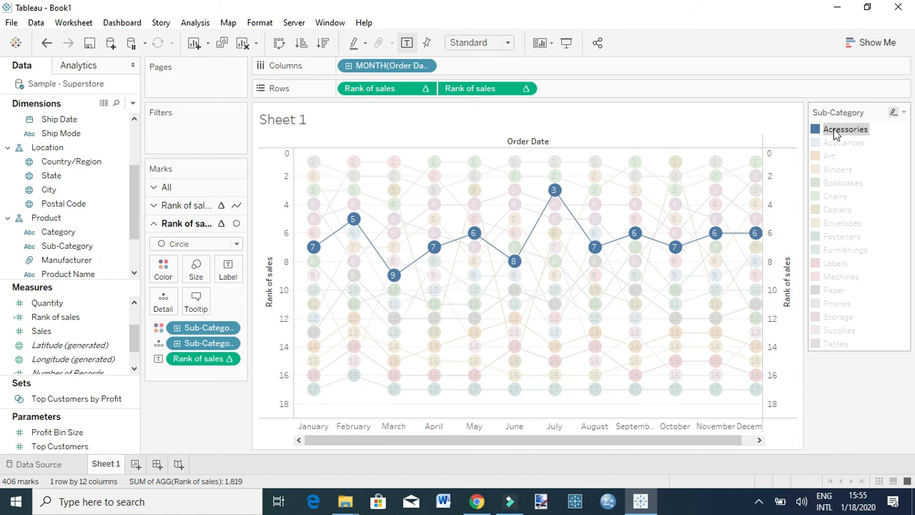
{"action": "mouse_move", "coordinate": [554, 176]}
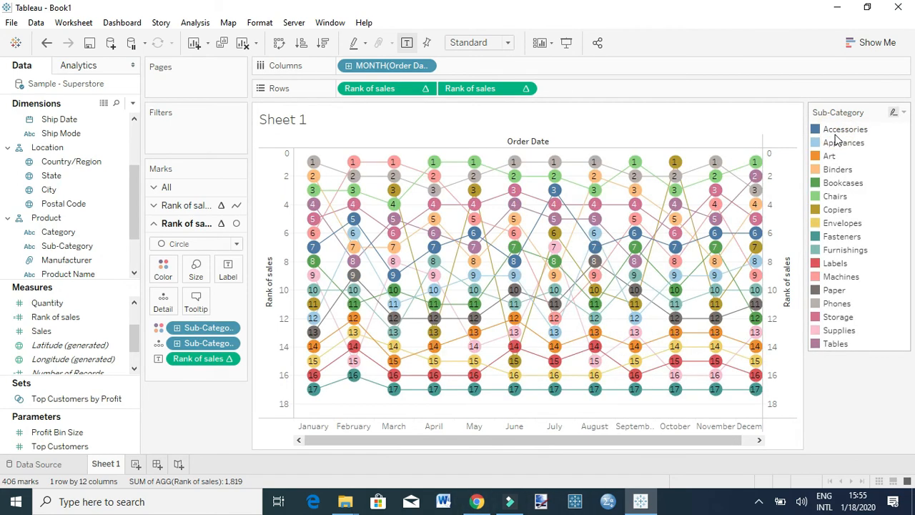
{"action": "mouse_move", "coordinate": [836, 309]}
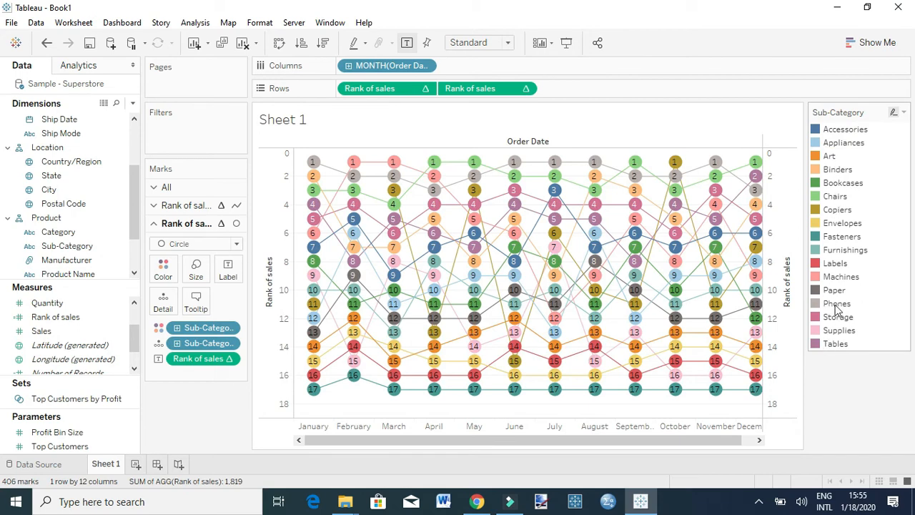
{"action": "left_click", "coordinate": [836, 303]}
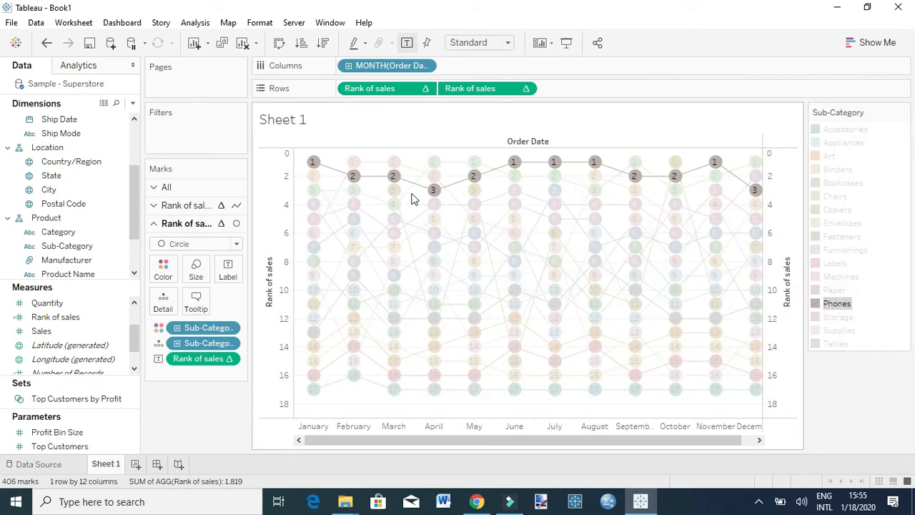
{"action": "mouse_move", "coordinate": [313, 162]}
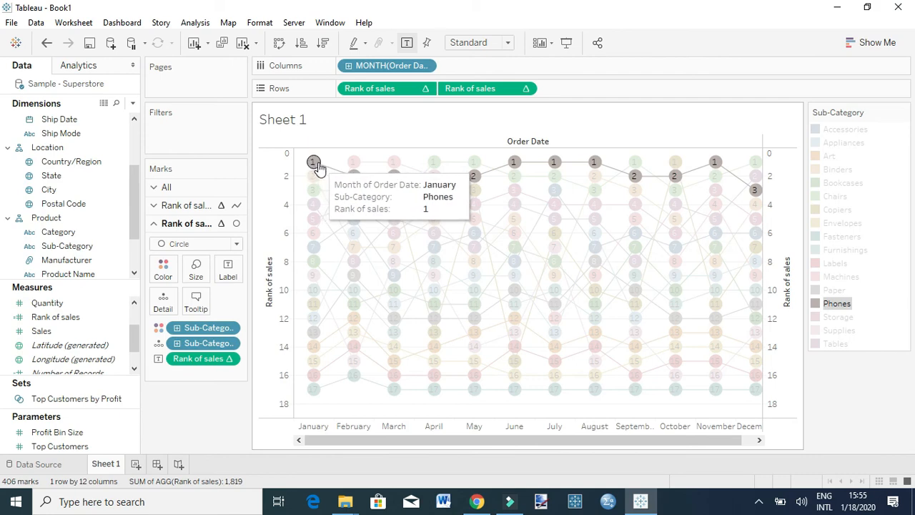
{"action": "mouse_move", "coordinate": [353, 177]}
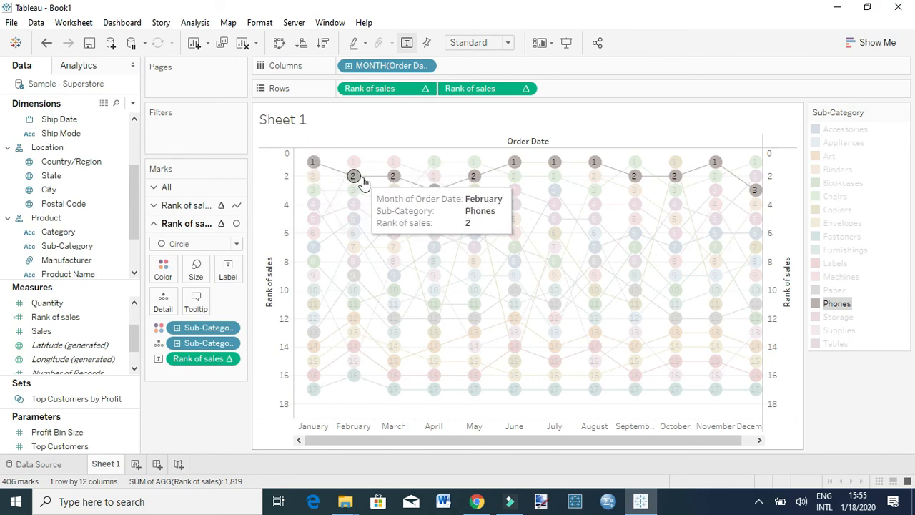
{"action": "mouse_move", "coordinate": [432, 191]}
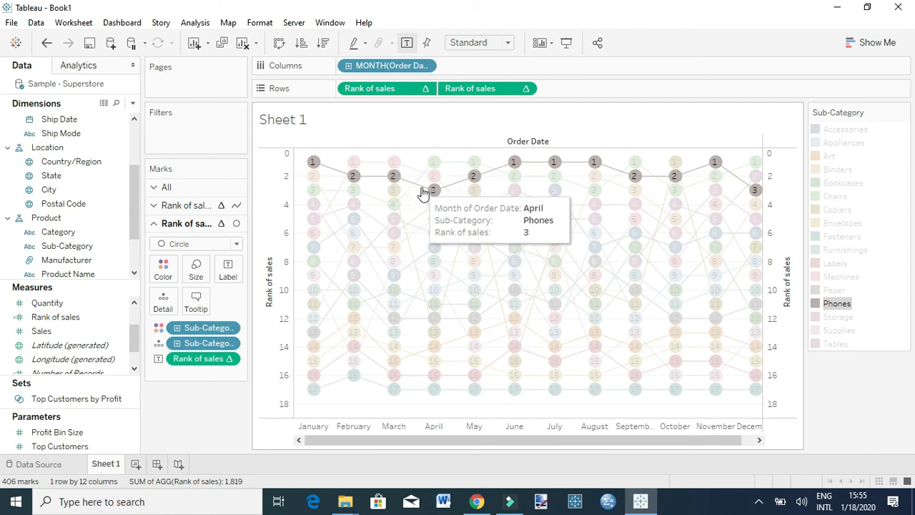
{"action": "mouse_move", "coordinate": [476, 196]}
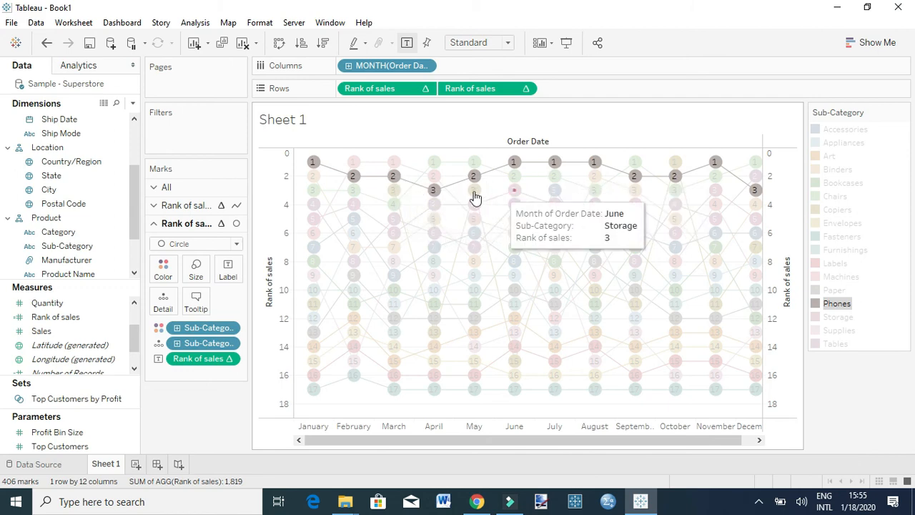
{"action": "mouse_move", "coordinate": [352, 176]}
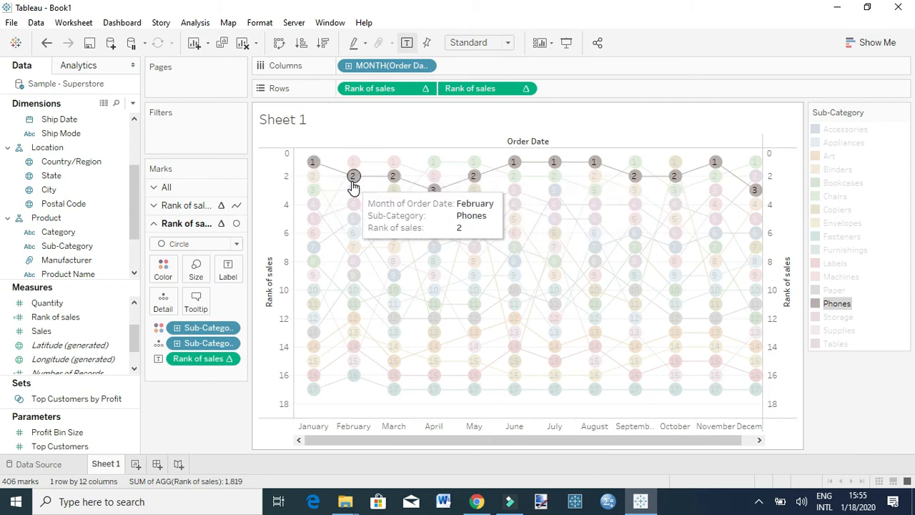
{"action": "mouse_move", "coordinate": [313, 176]}
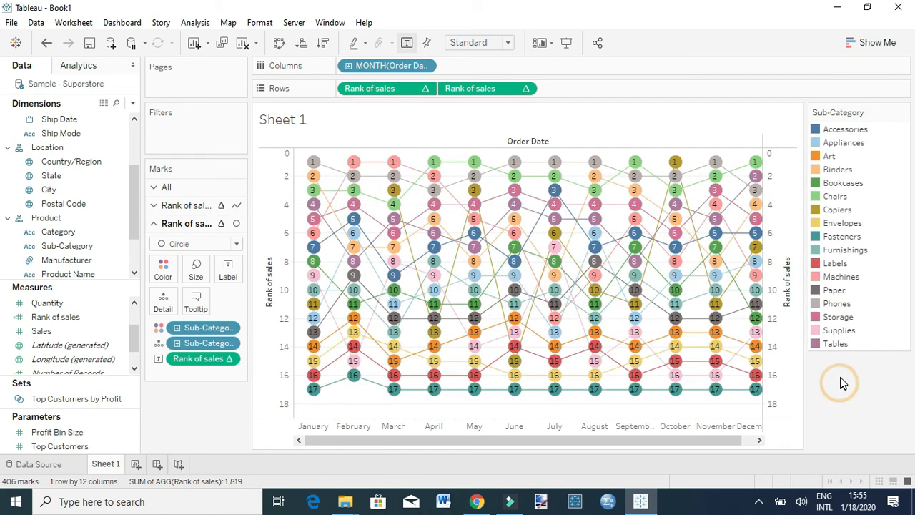
{"action": "left_click", "coordinate": [834, 263]}
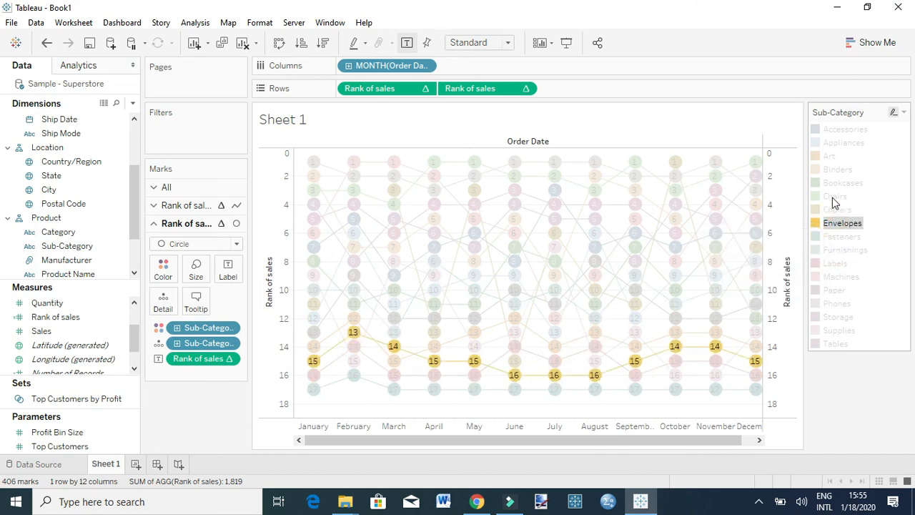
{"action": "left_click", "coordinate": [842, 183]}
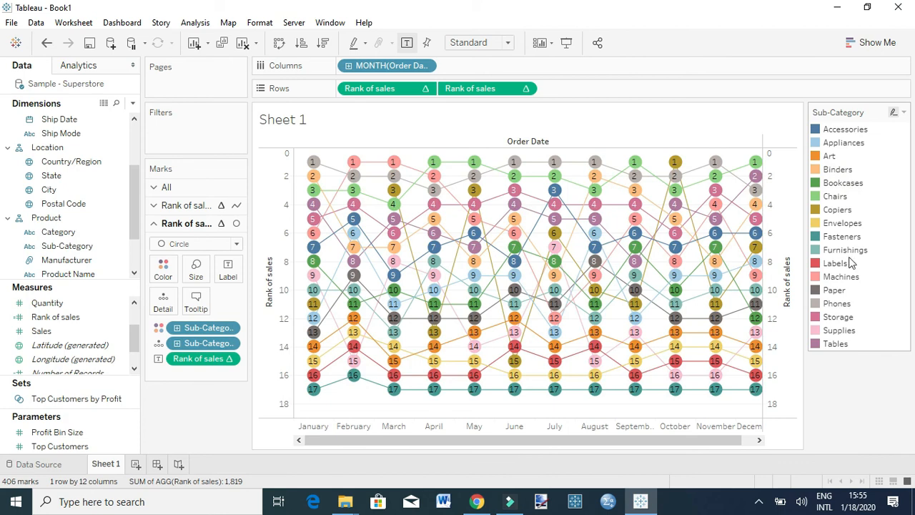
{"action": "mouse_move", "coordinate": [514, 176]}
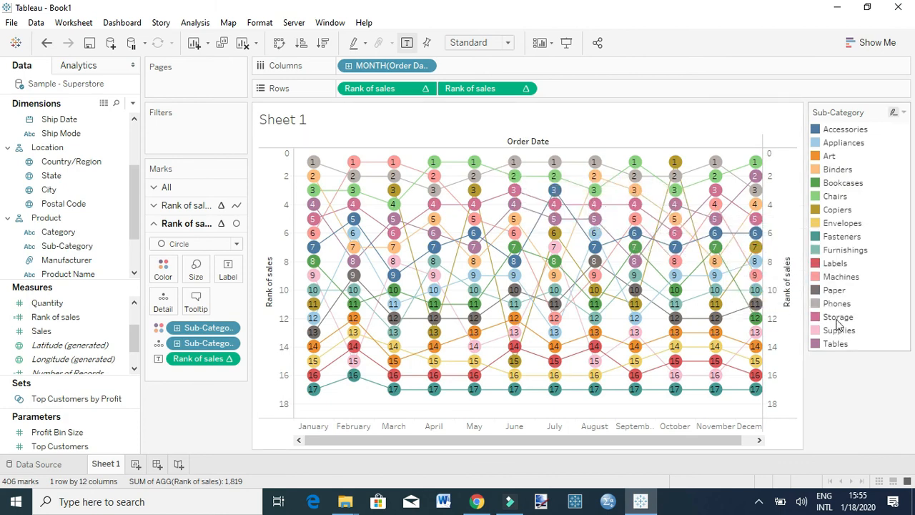
{"action": "left_click", "coordinate": [835, 303]}
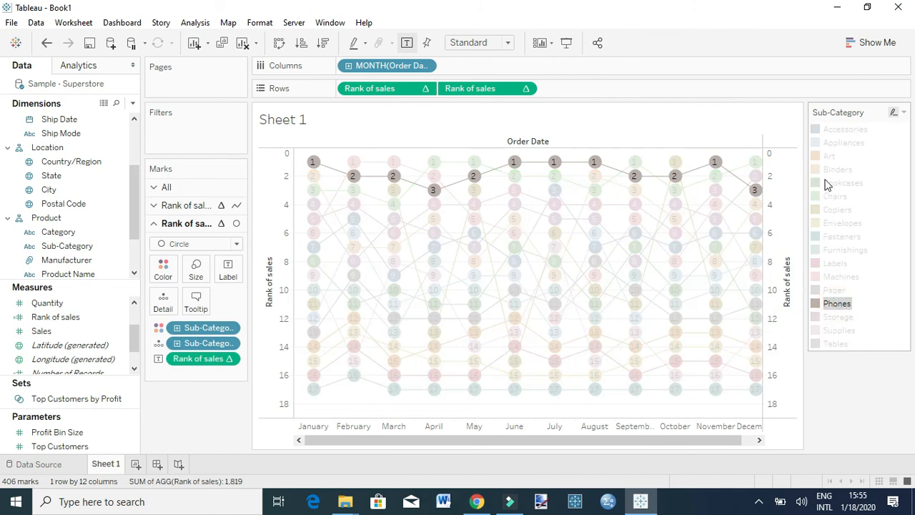
{"action": "mouse_move", "coordinate": [842, 303]}
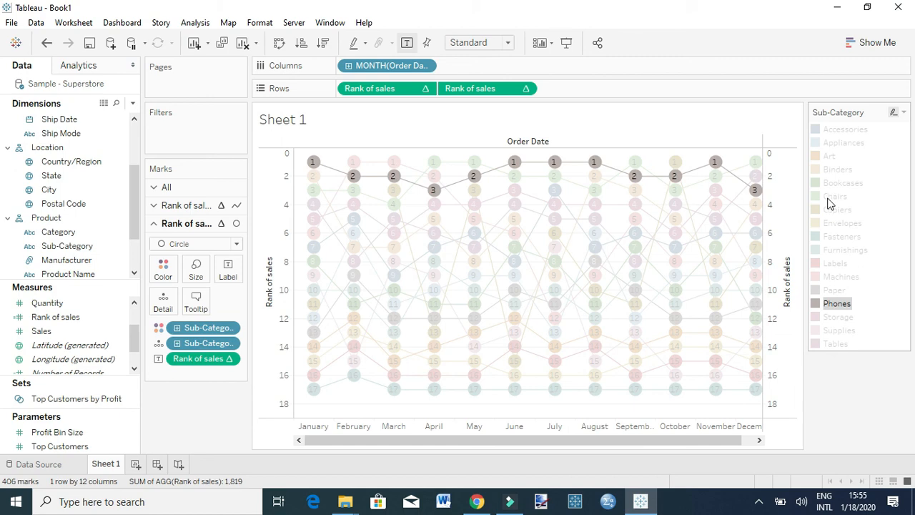
{"action": "left_click", "coordinate": [836, 195]}
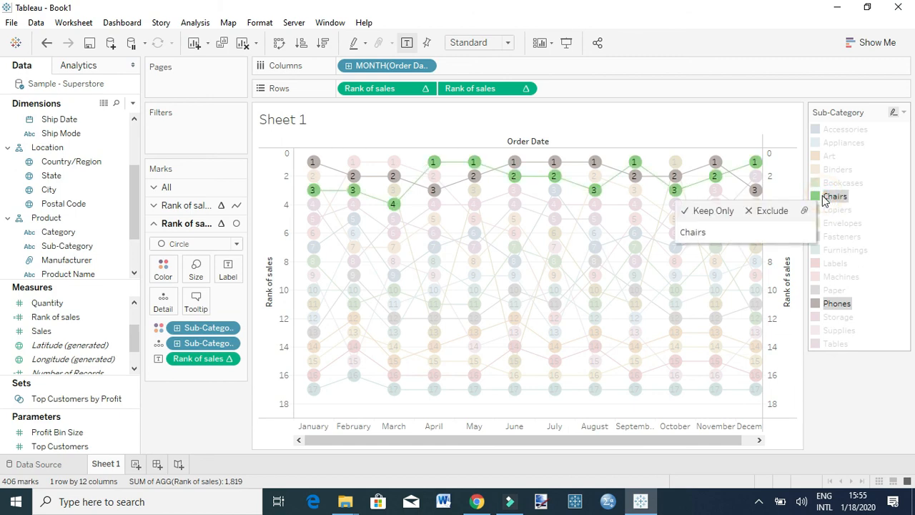